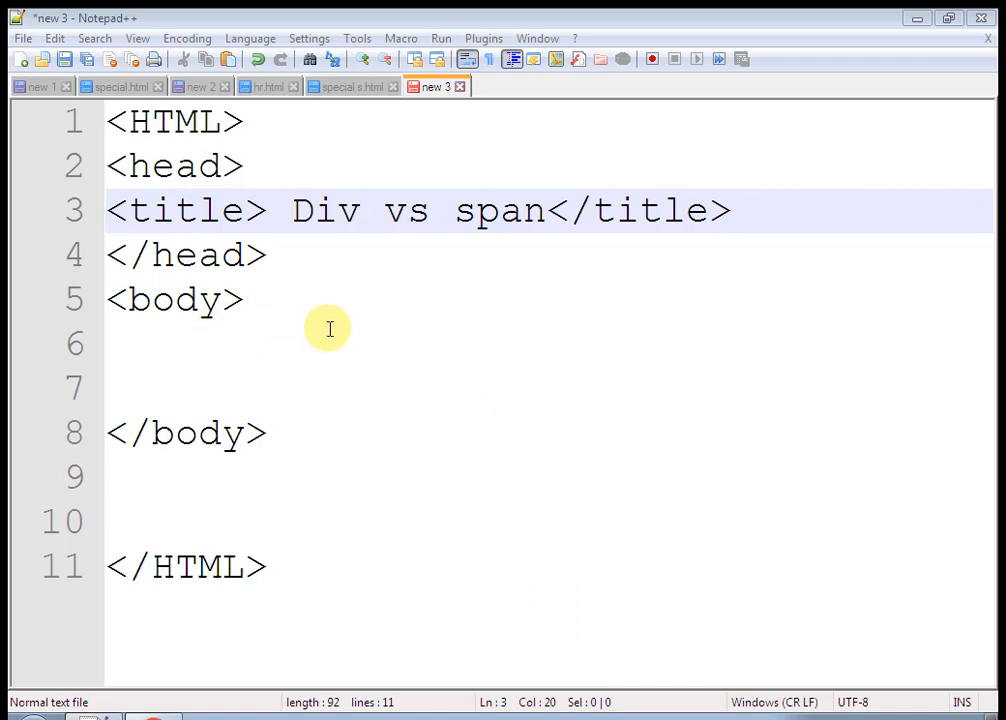
mouse_move(280, 314)
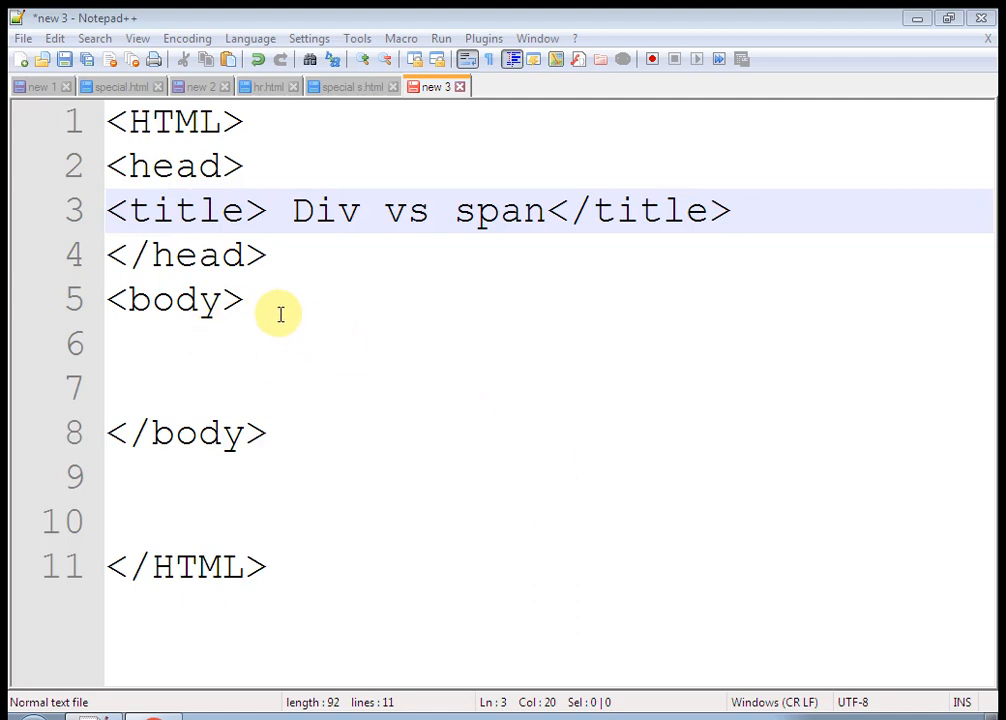
mouse_move(536, 222)
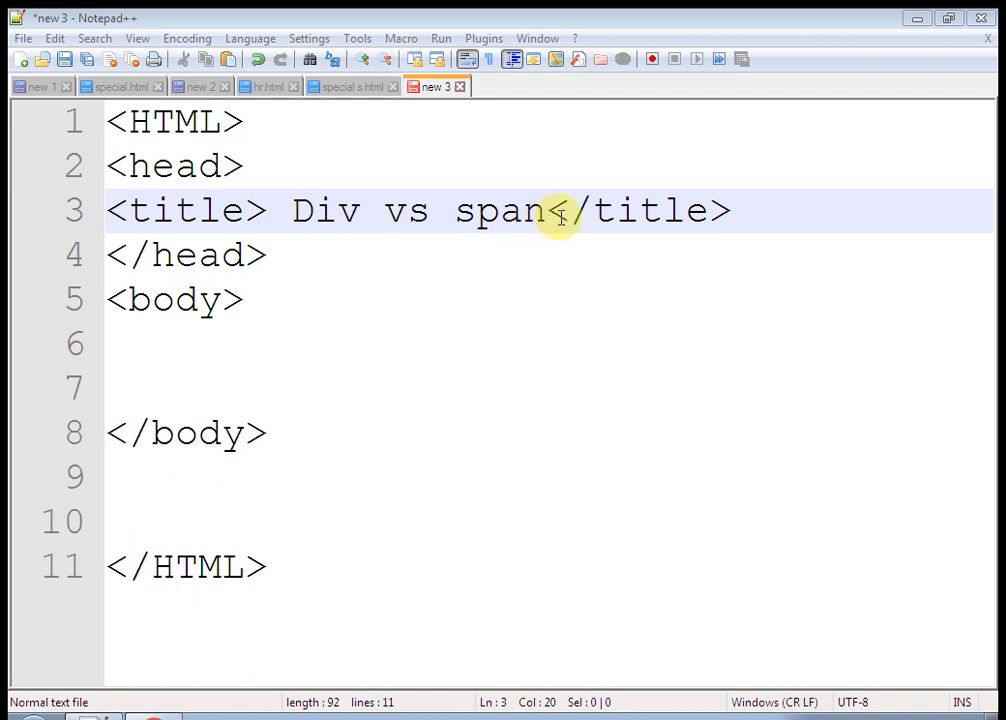
Add an empty <div></div> block on a new line inside the body
double_click(324, 210)
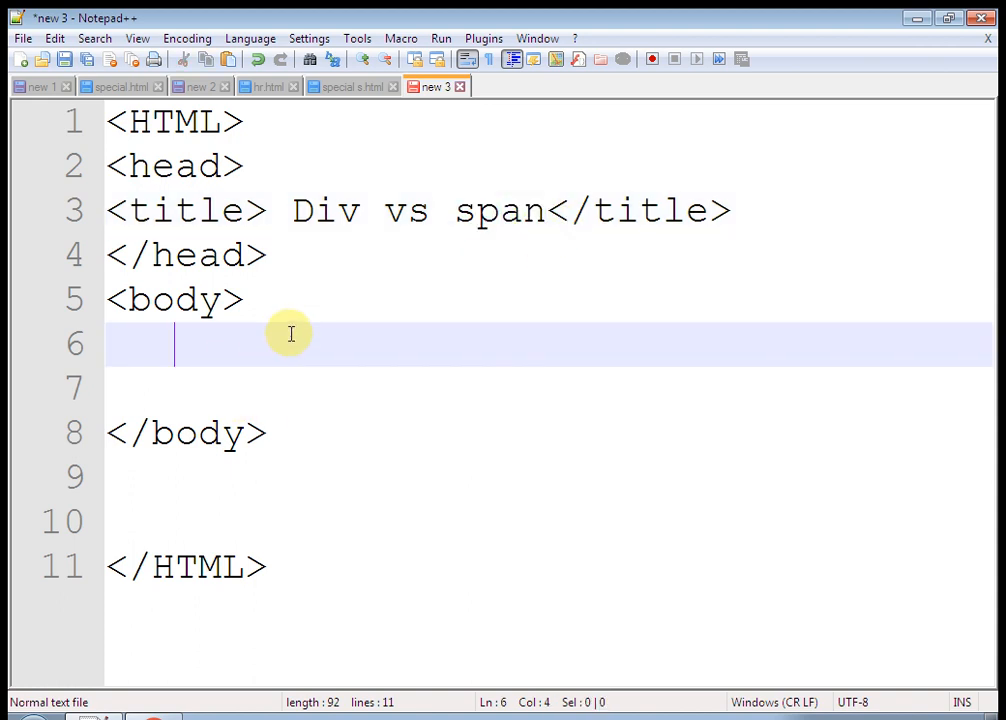
key(Enter)
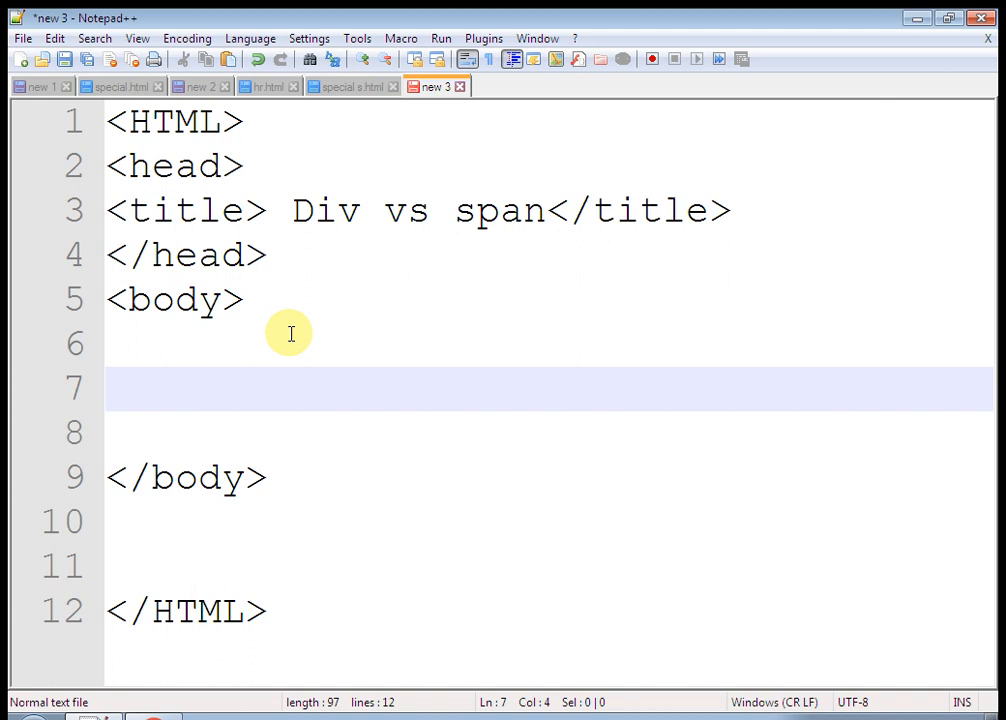
text(<)
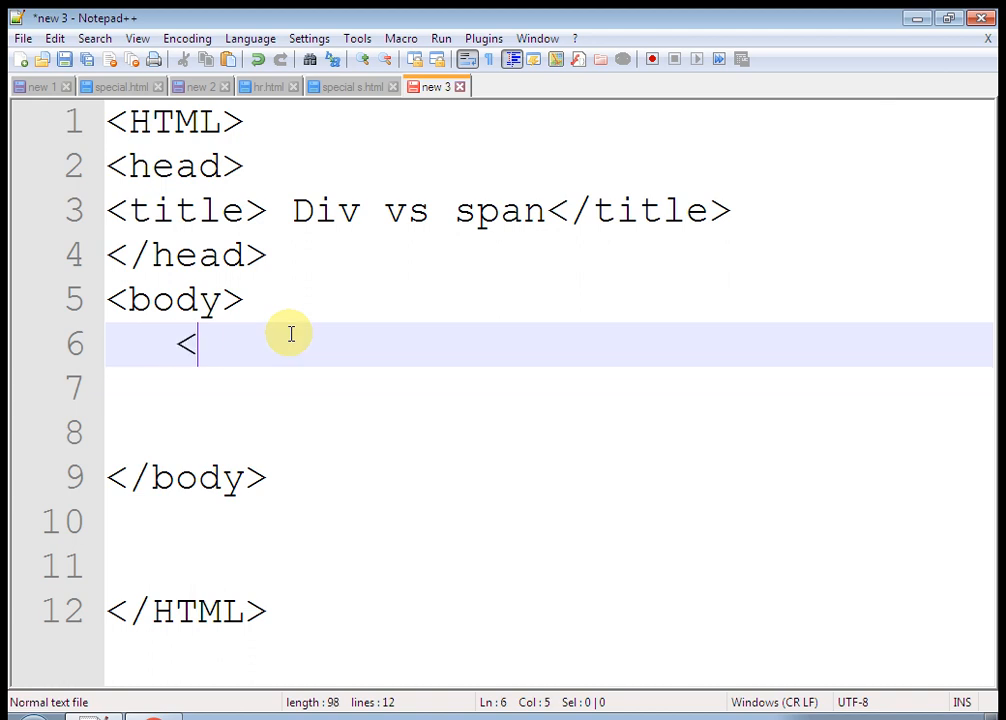
text(div)
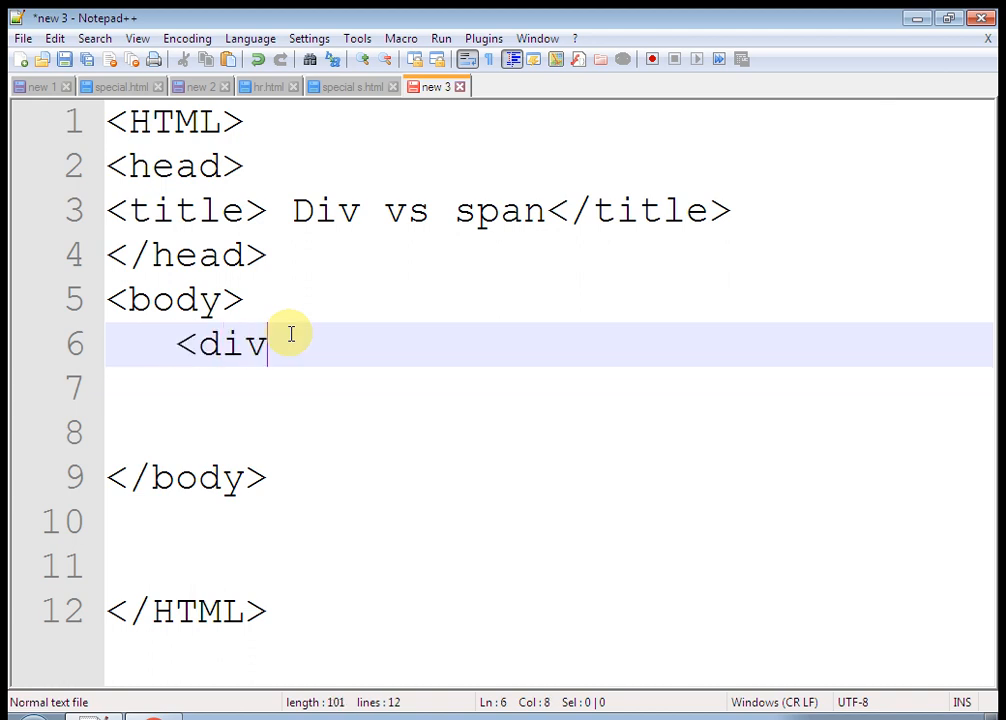
text(>)
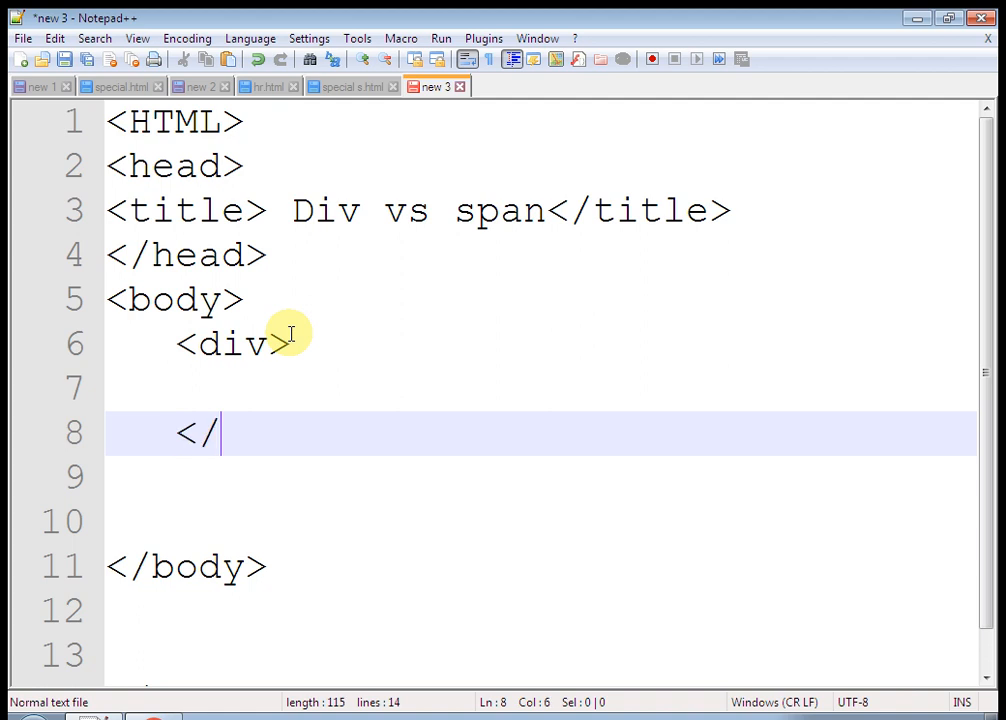
text(div>)
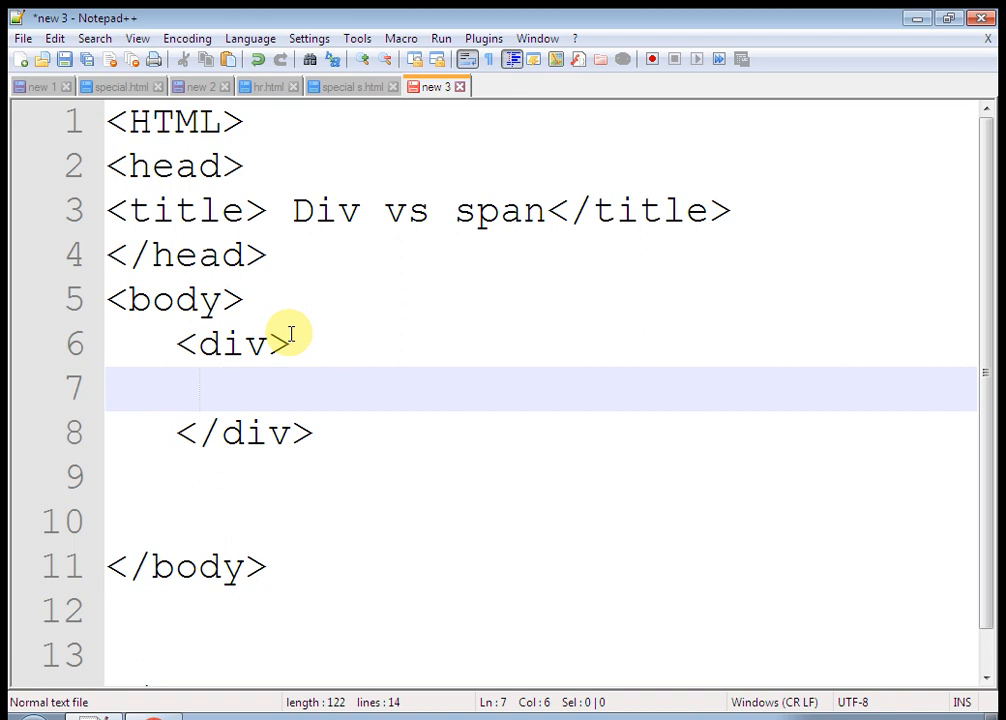
Fill the div with the lines 'hi this is html tutorial', 'good morining', 'have nice day'
text(hi this is html tu)
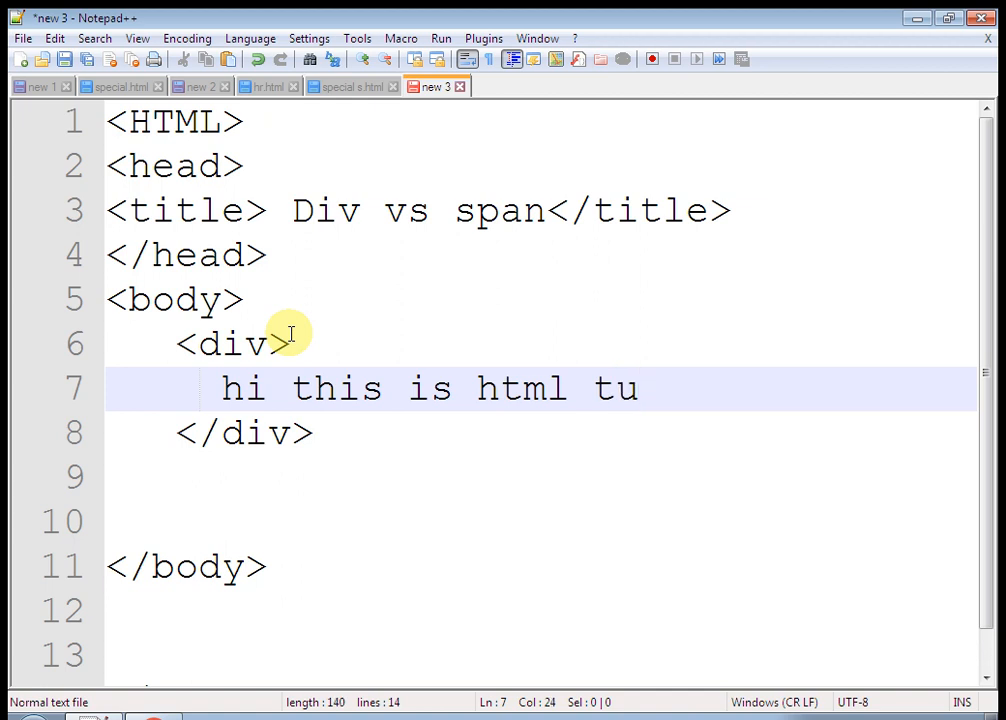
text(torial)
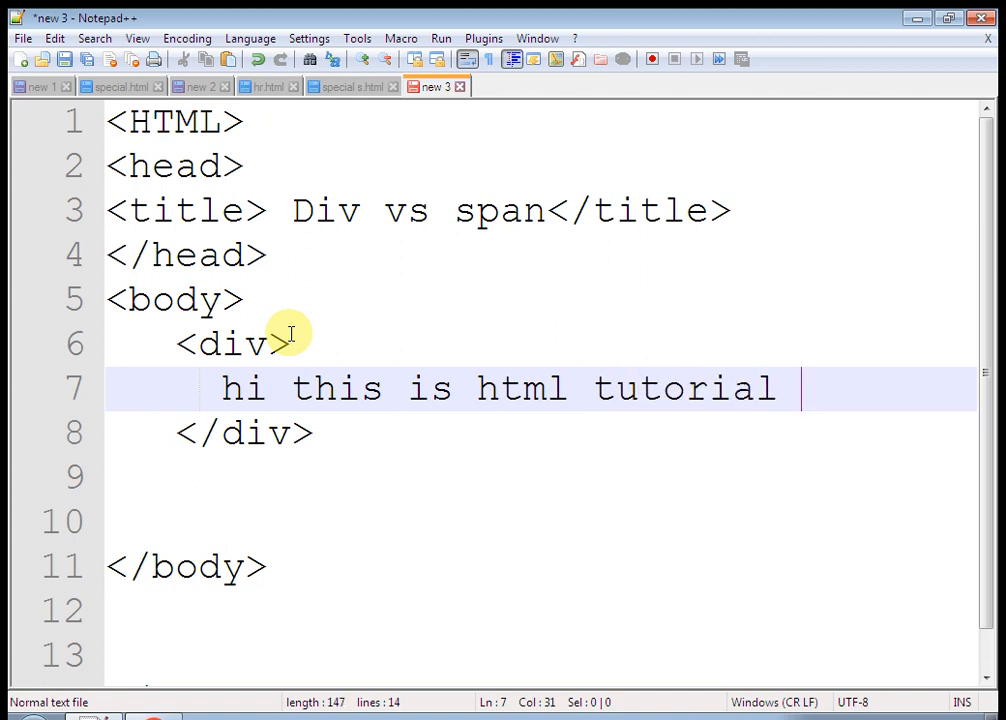
text(good m)
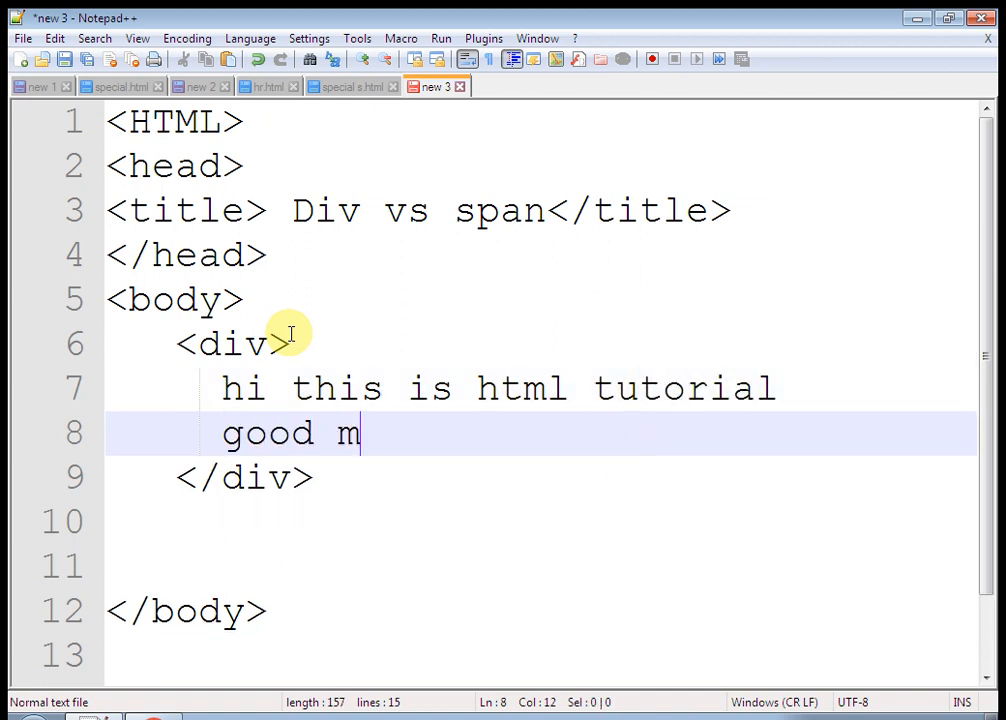
text(orining)
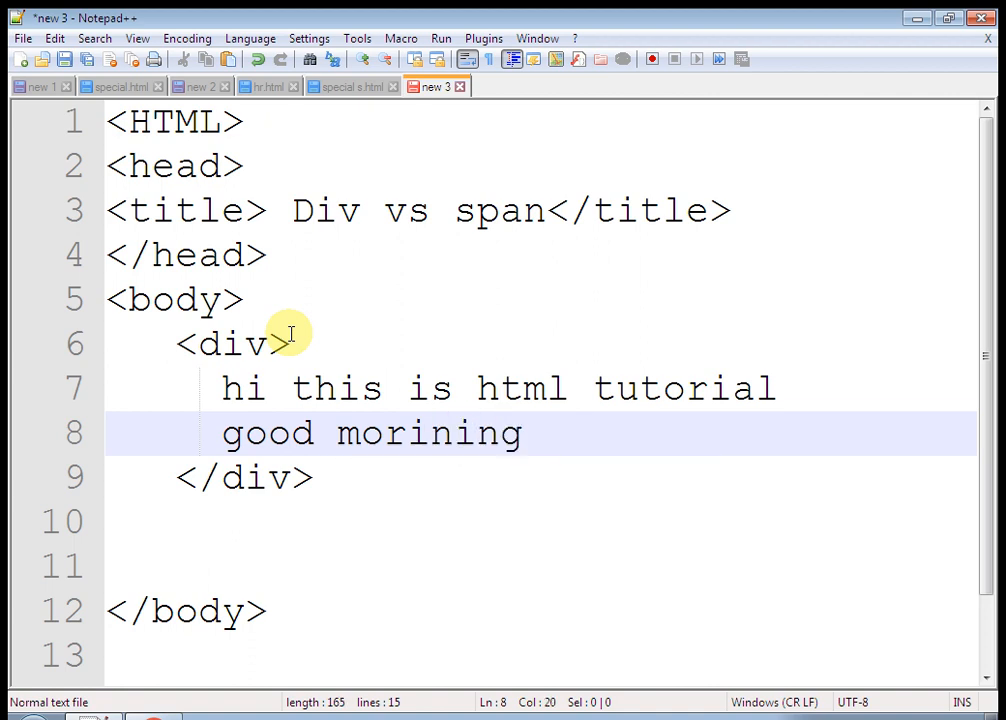
text(have)
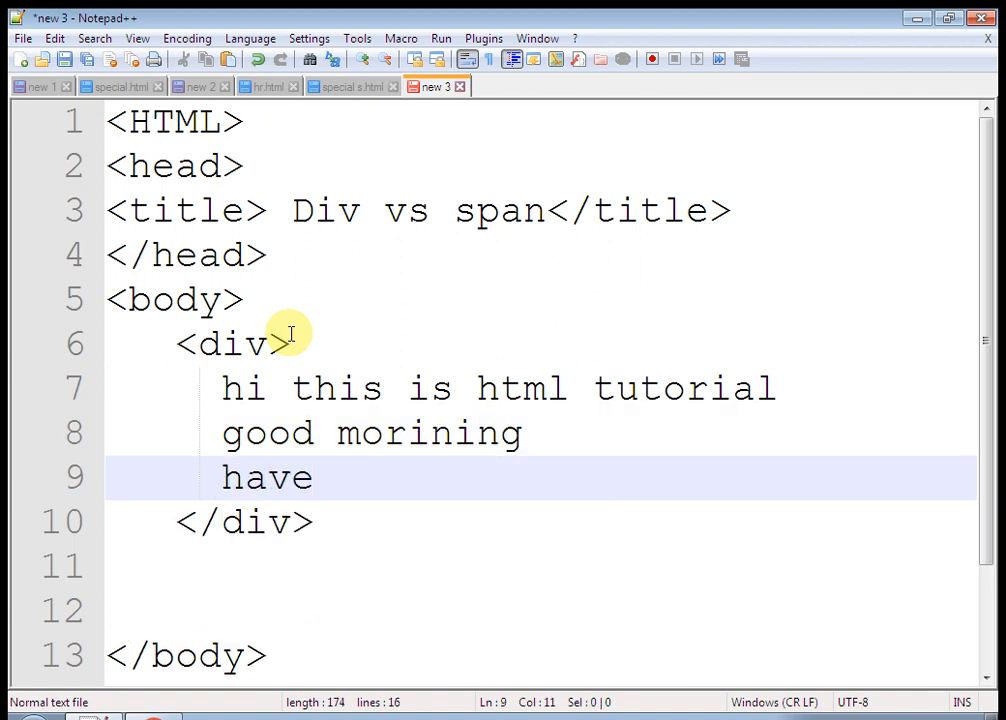
text(nice da)
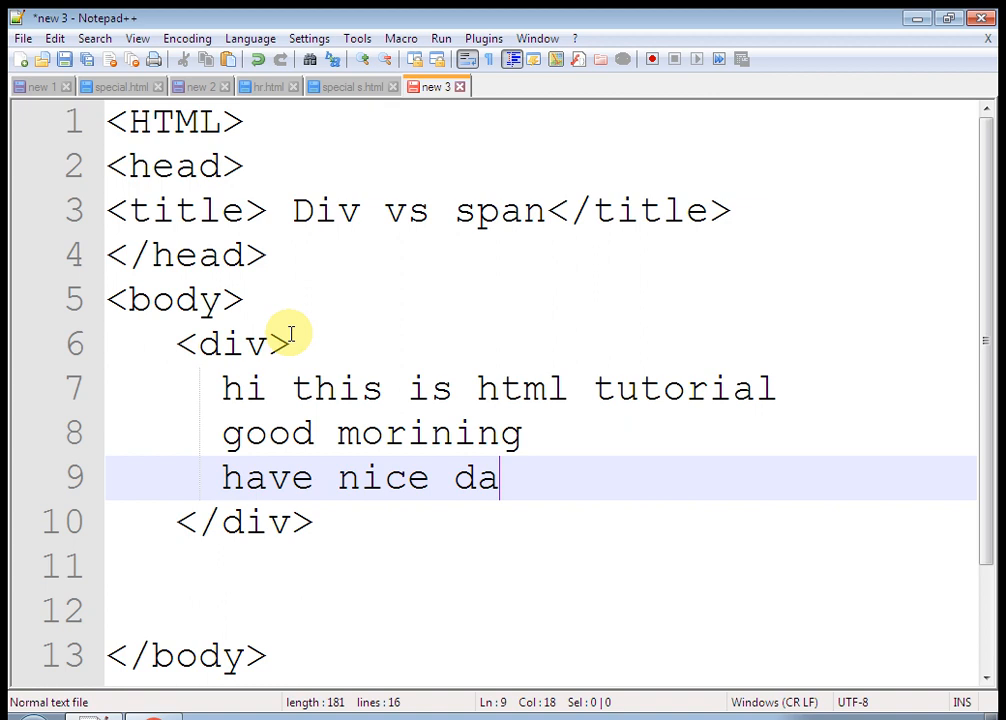
text(y)
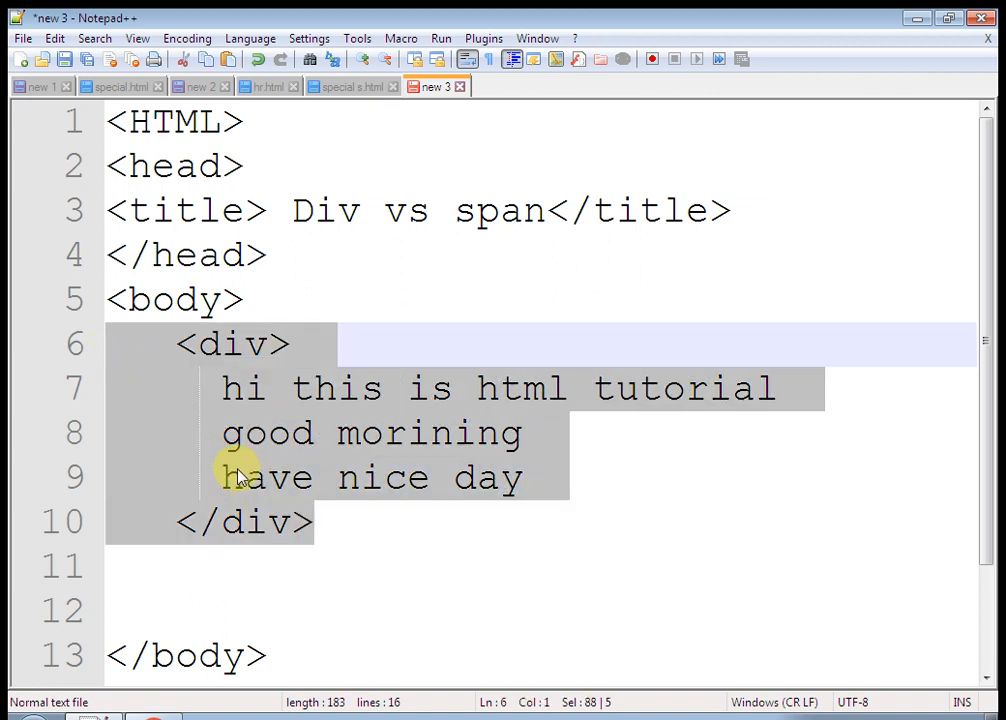
Duplicate the div block with its three lines below the first one
click(344, 520)
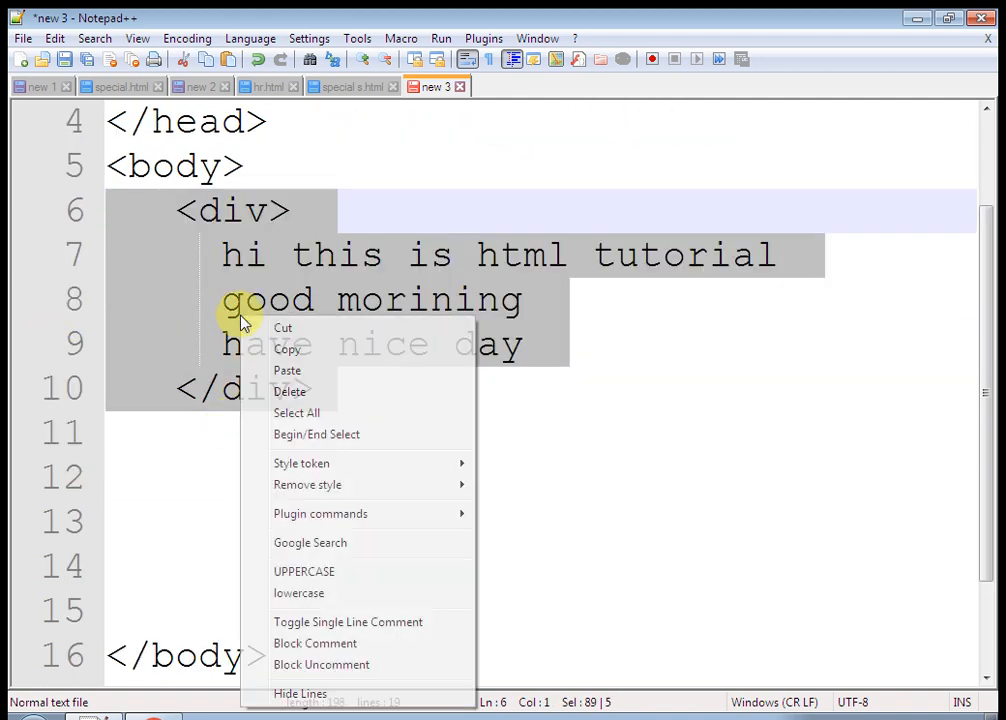
click(230, 430)
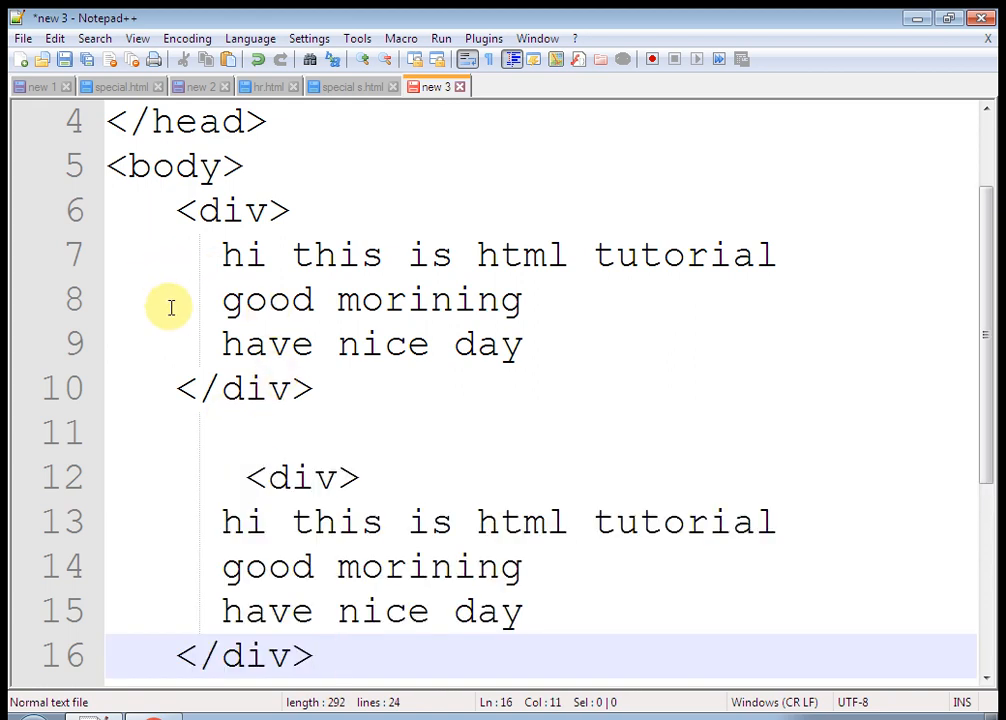
Save the page as divspa.html on drive E
key(Ctrl+s)
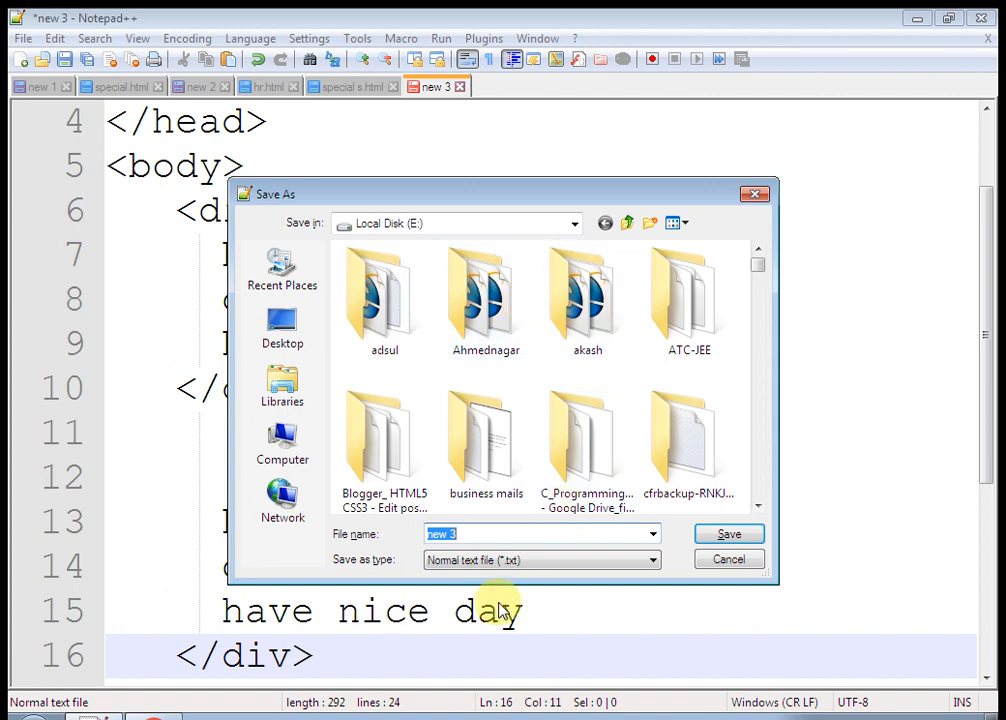
mouse_move(228, 536)
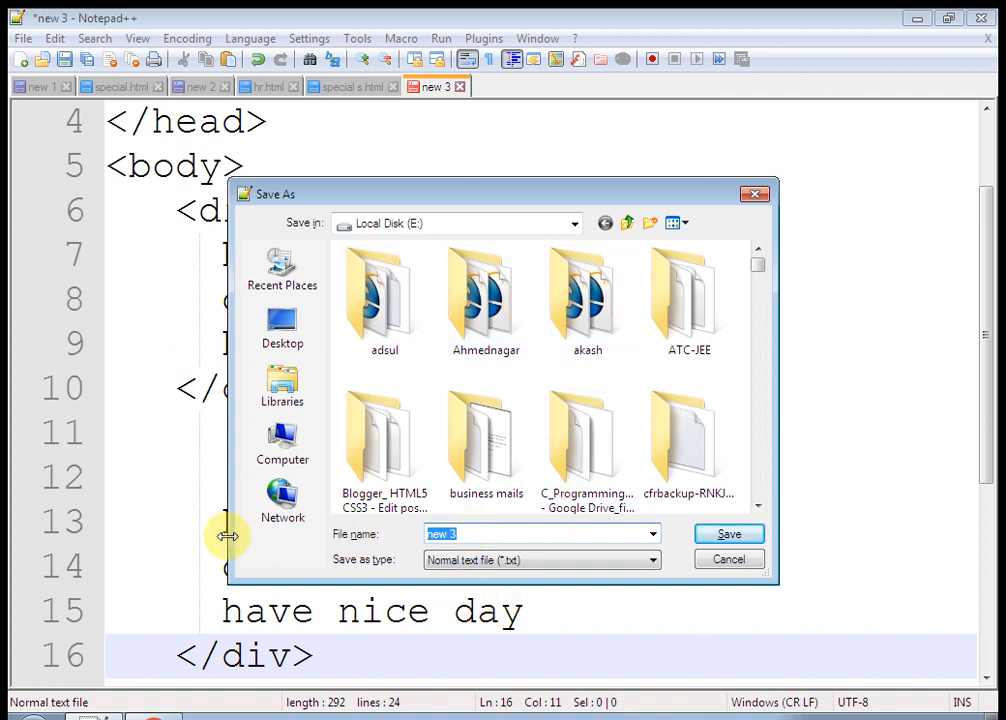
text(div)
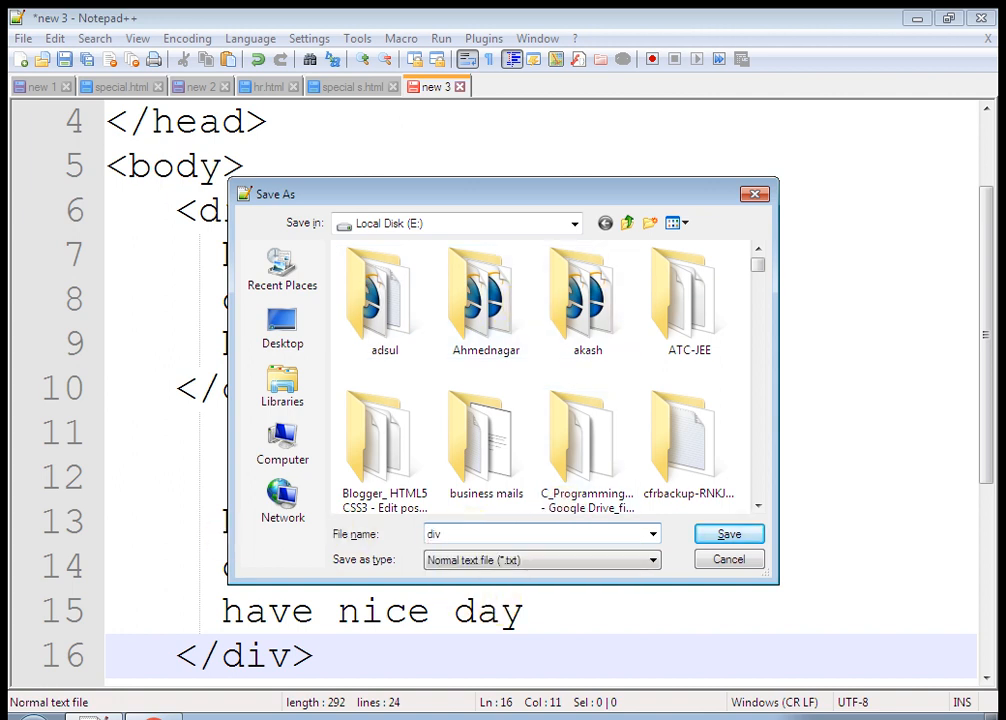
text(spa)
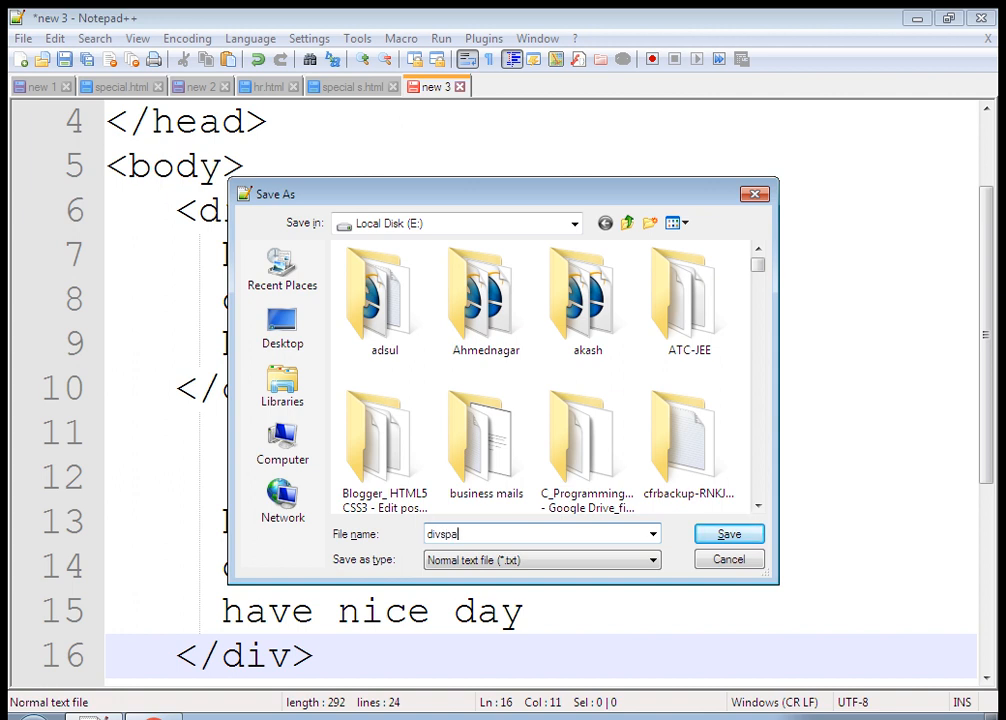
text(.html)
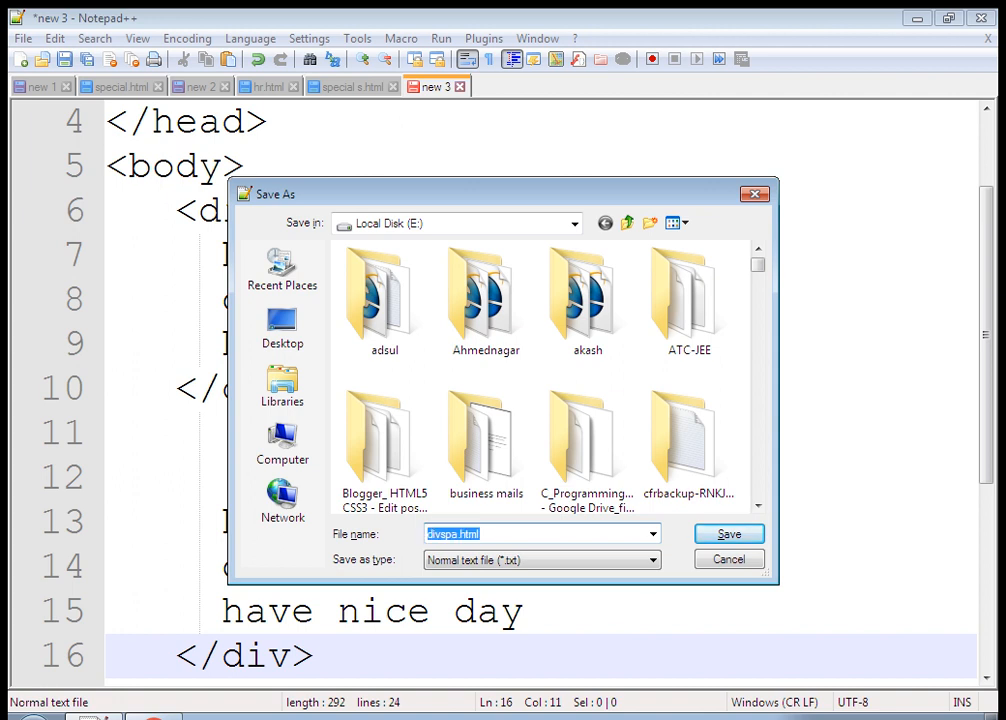
click(728, 532)
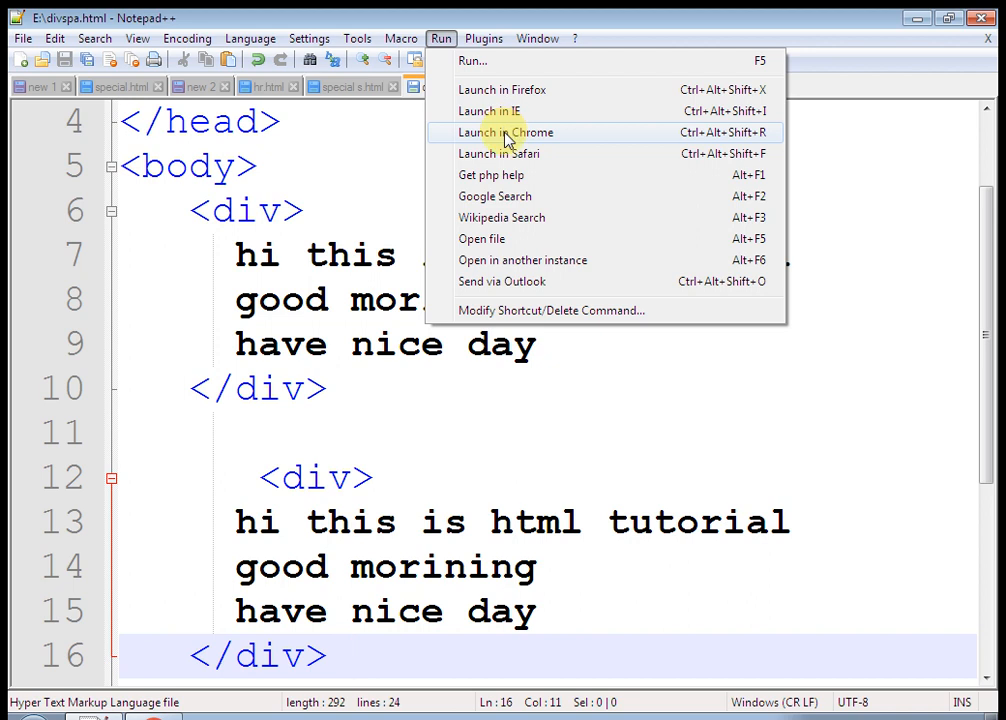
Launch divspa.html in Chrome and inspect how each div renders on its own line
click(506, 132)
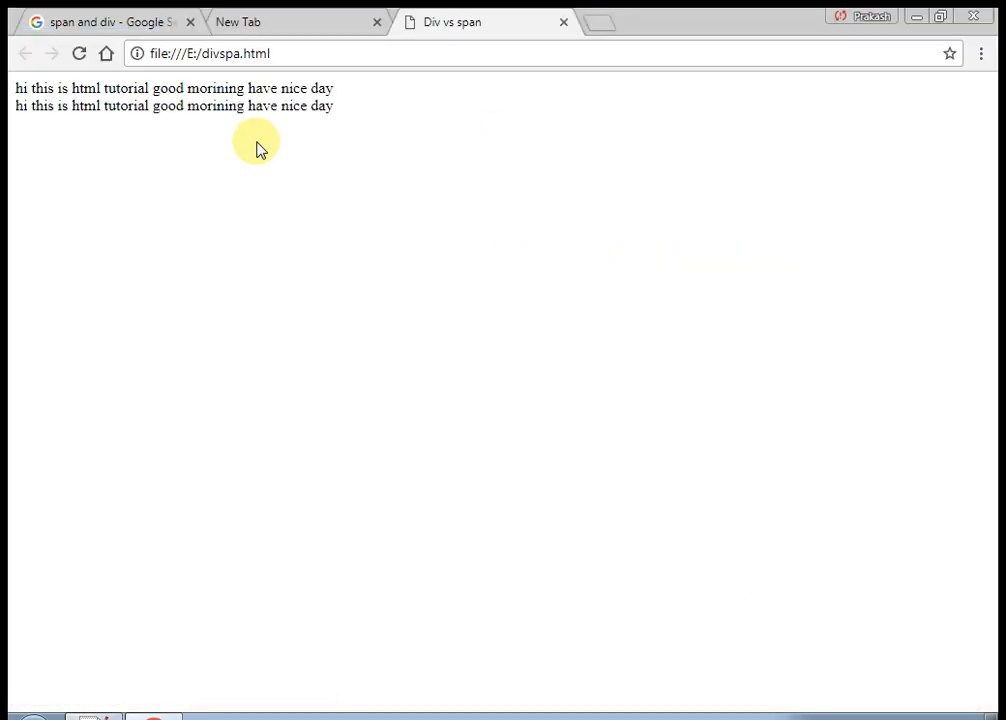
drag(14, 88, 108, 88)
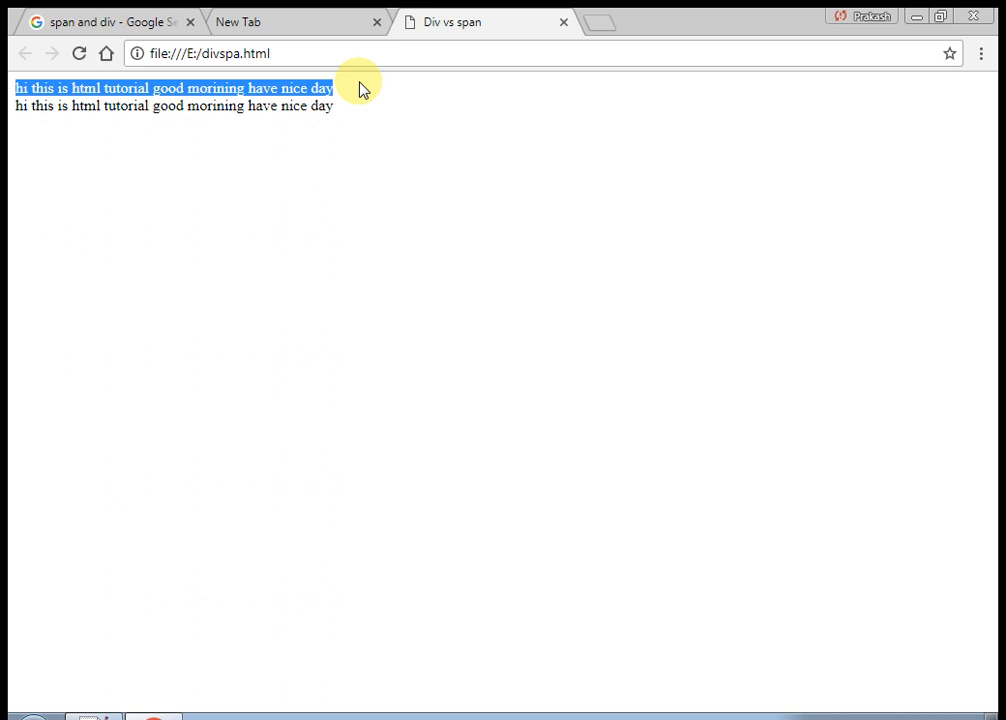
click(16, 112)
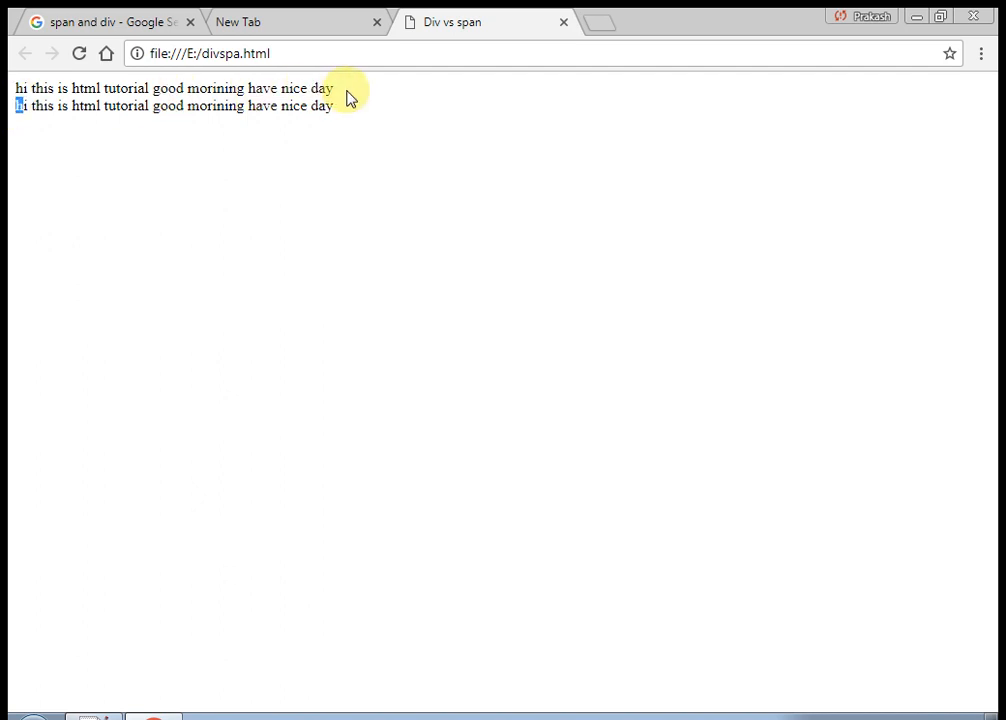
drag(14, 88, 336, 88)
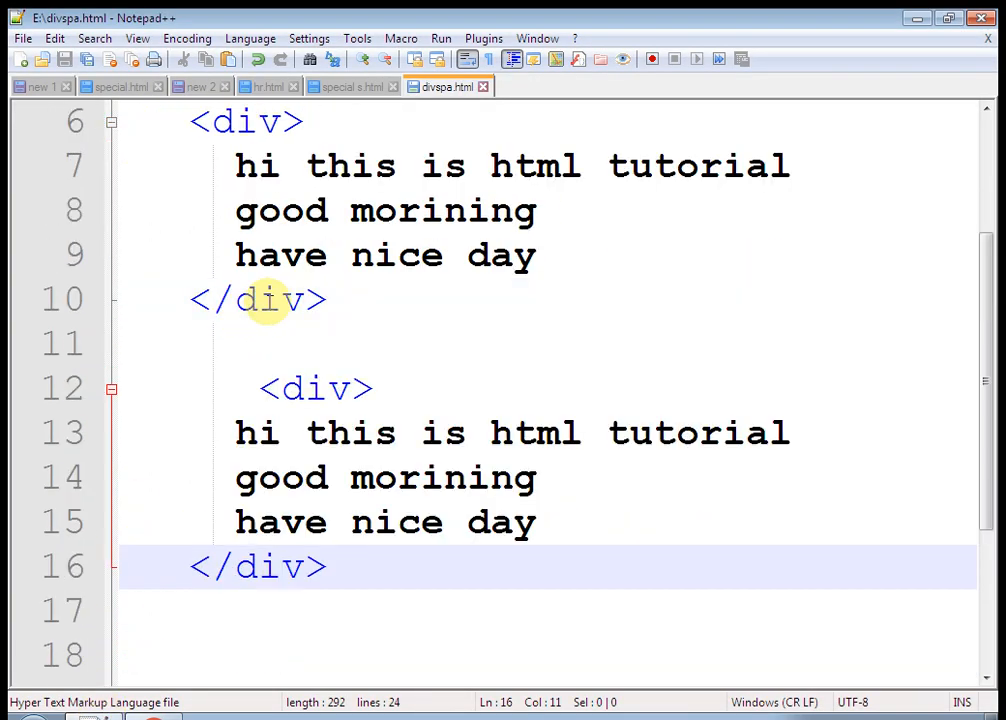
Add an empty <h1></h1> element at the end of the second div
scroll(down, 3)
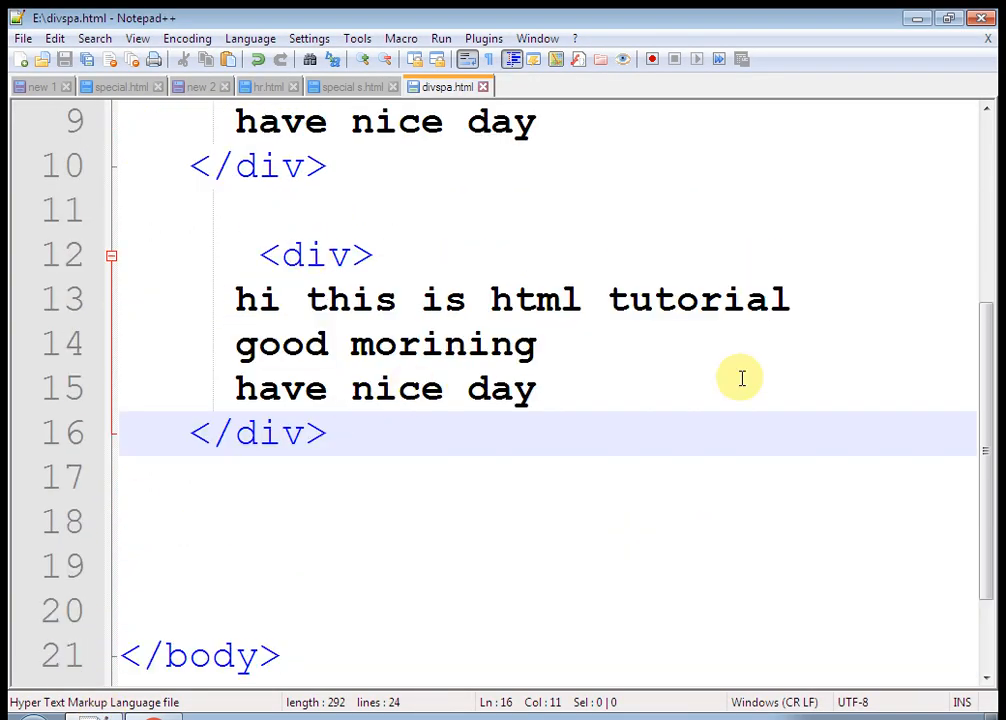
click(580, 388)
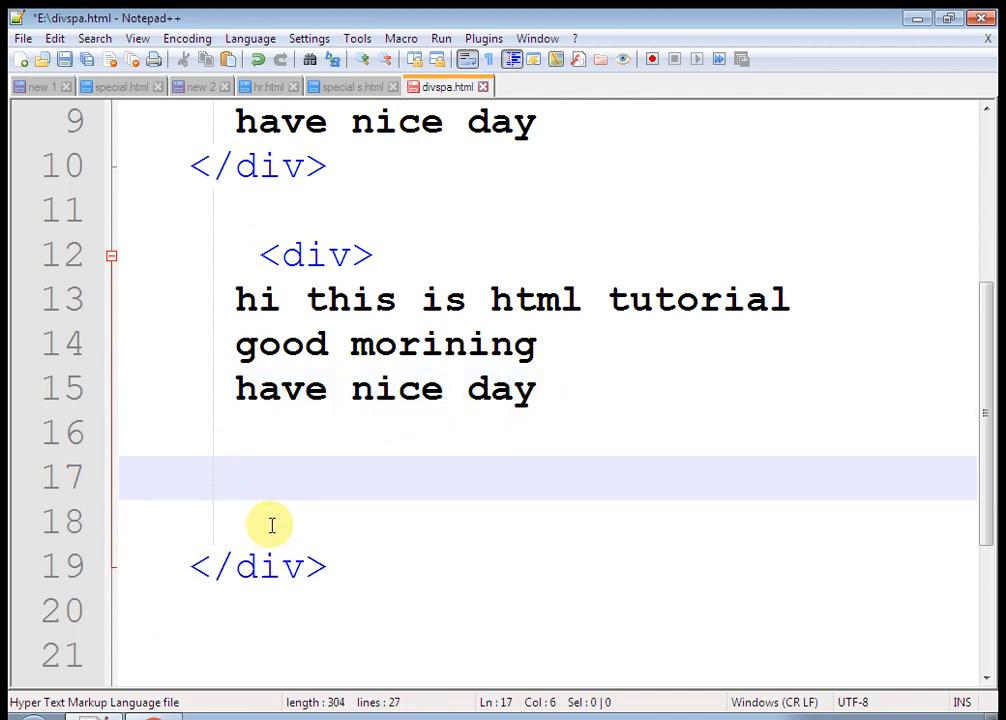
text(<h1>)
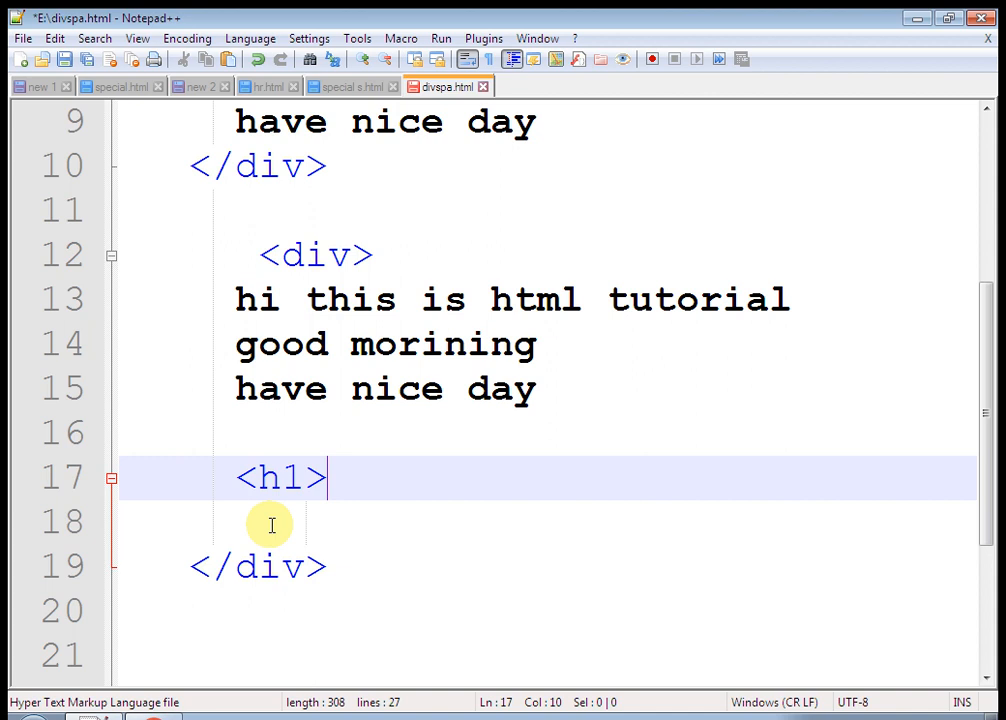
text(</)
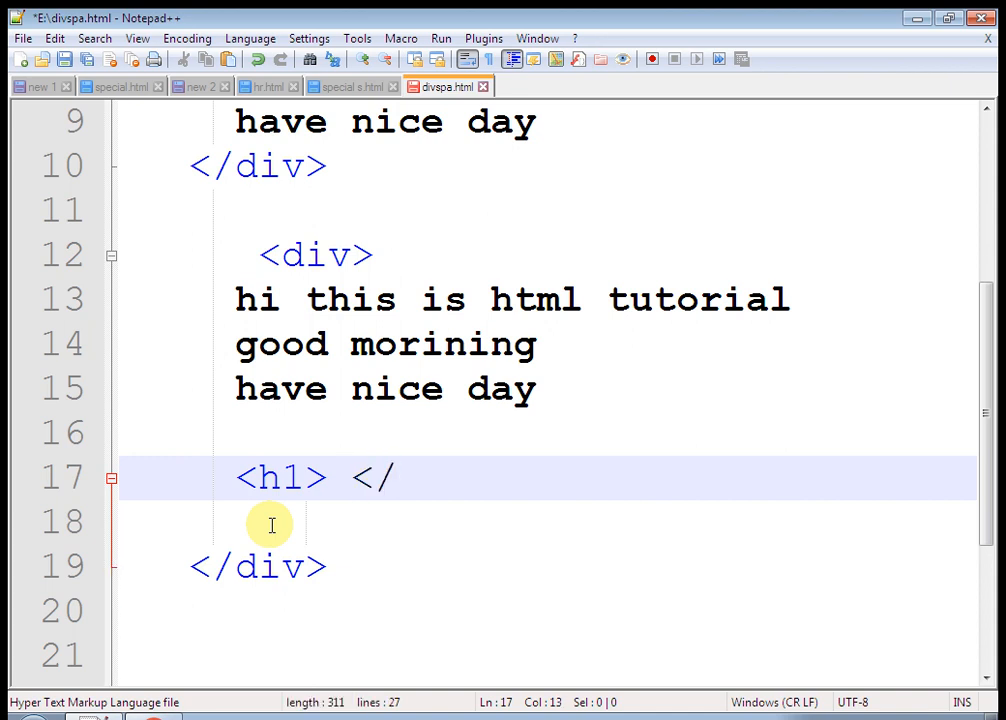
text(h1>)
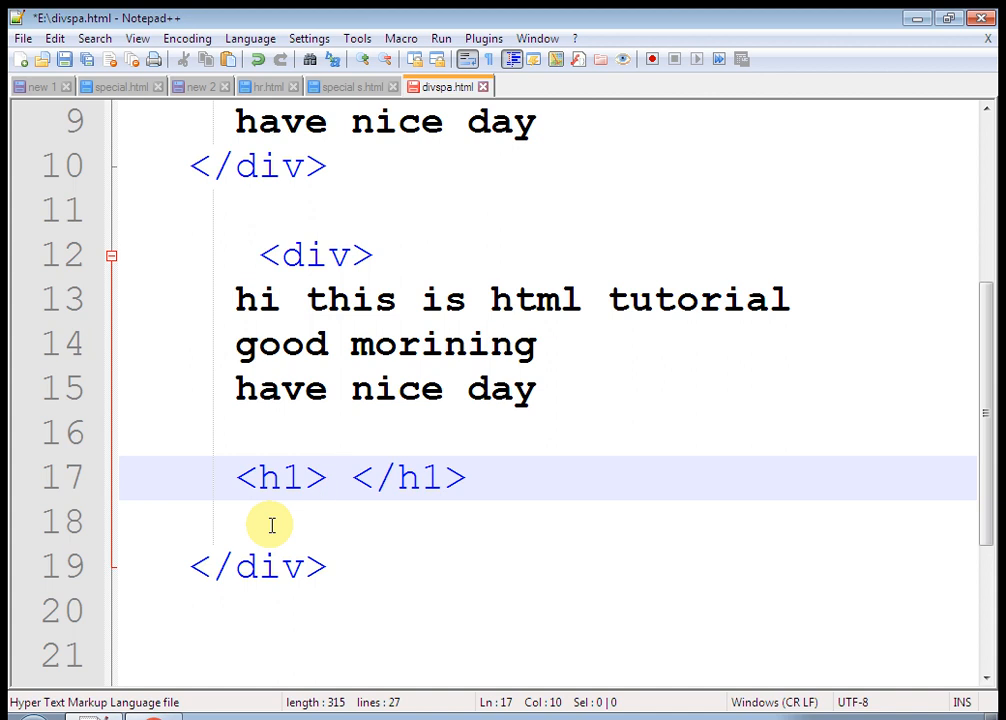
Give the heading the text 'div tag takes line break before and after'
text(div tag)
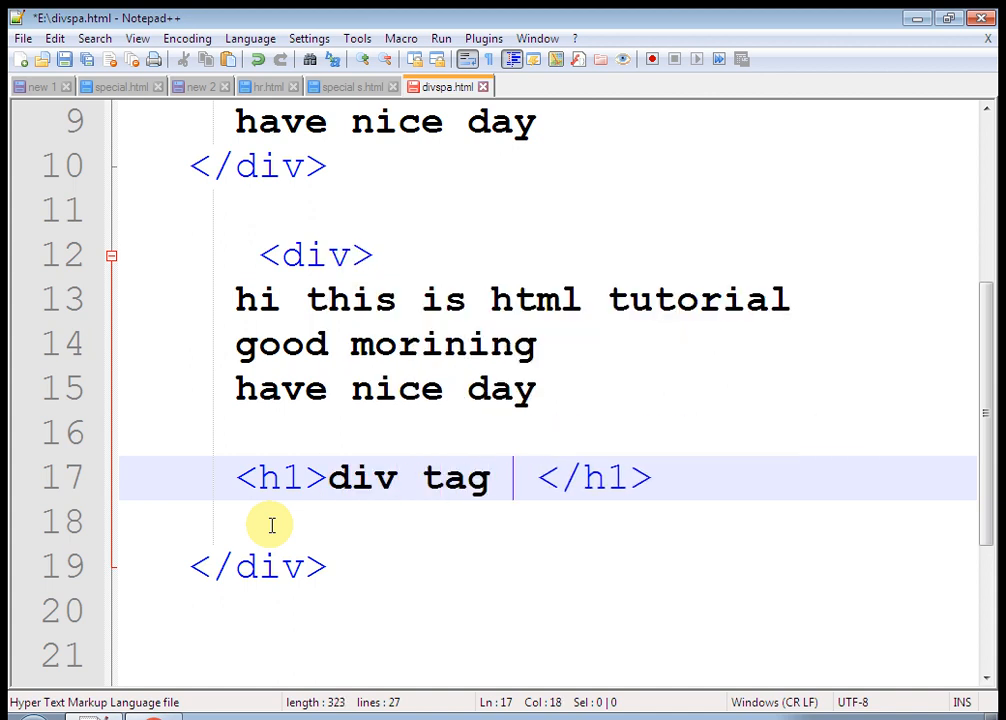
text(takes line break)
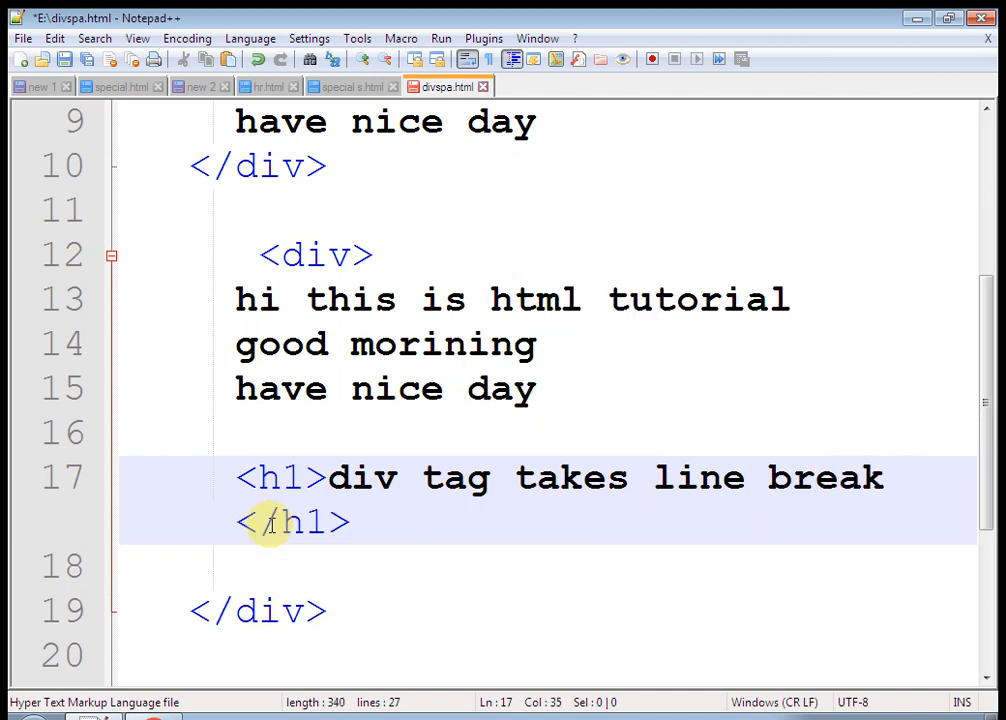
text(befo)
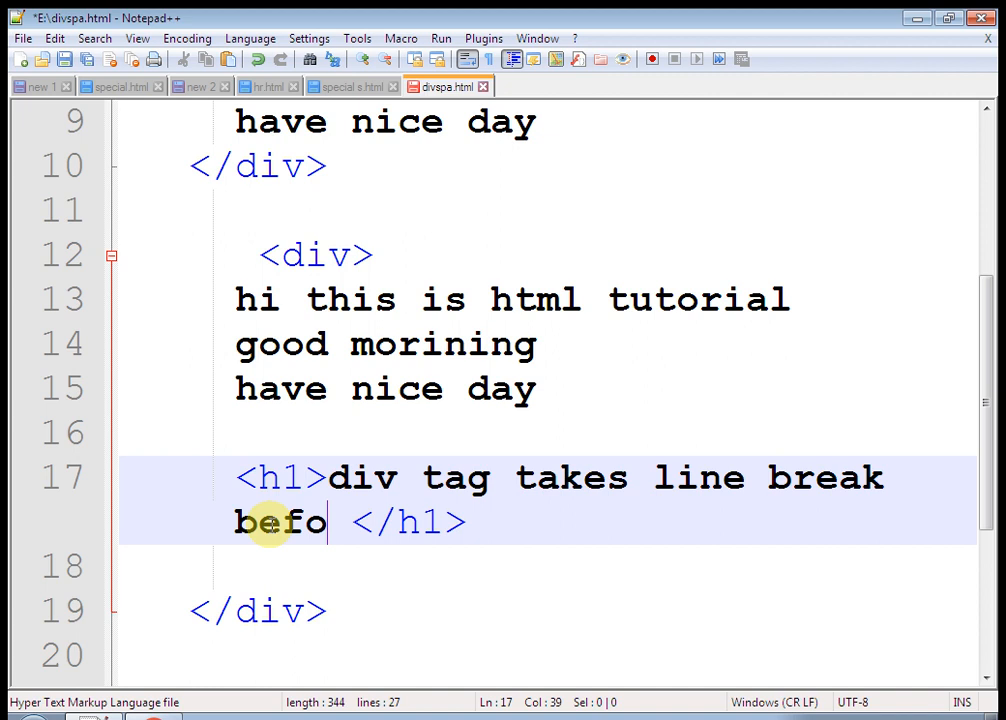
text(re and a)
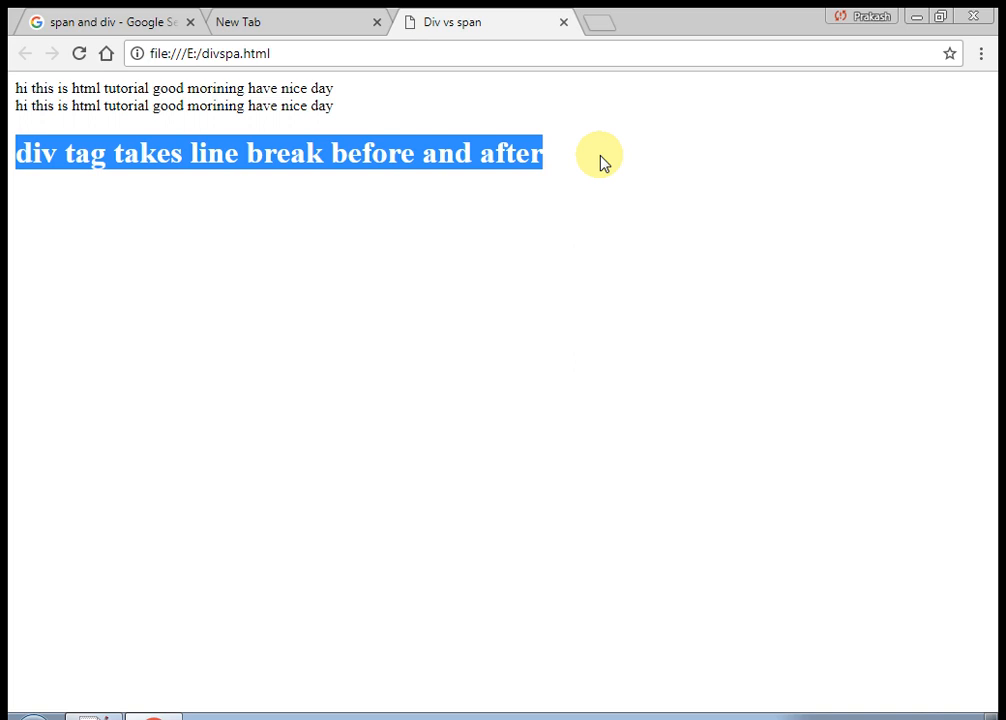
mouse_move(20, 138)
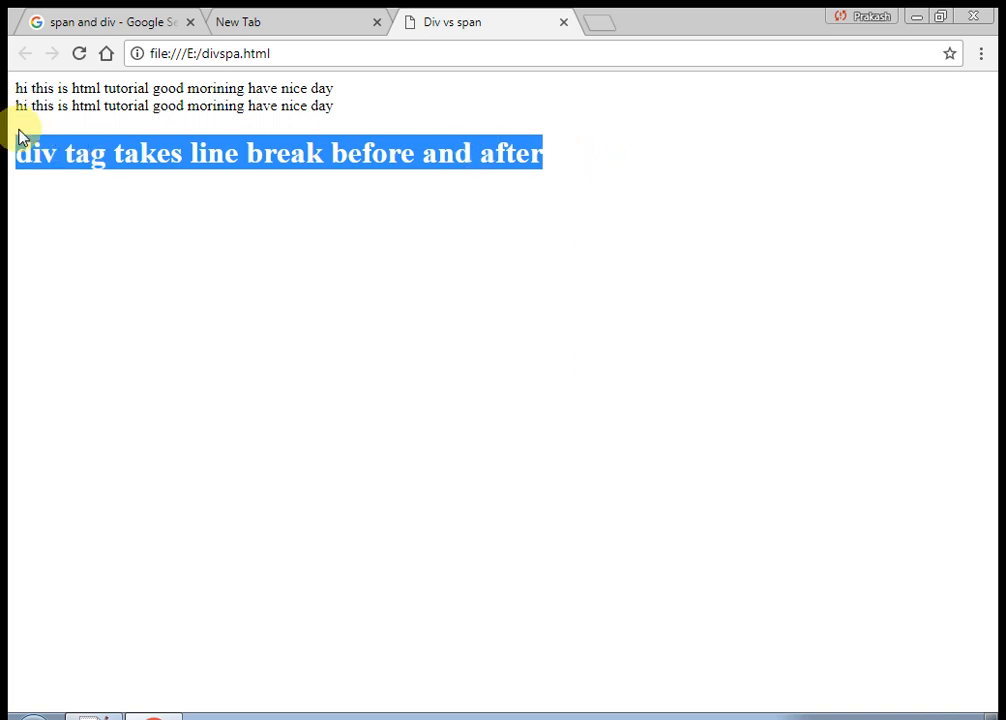
mouse_move(188, 132)
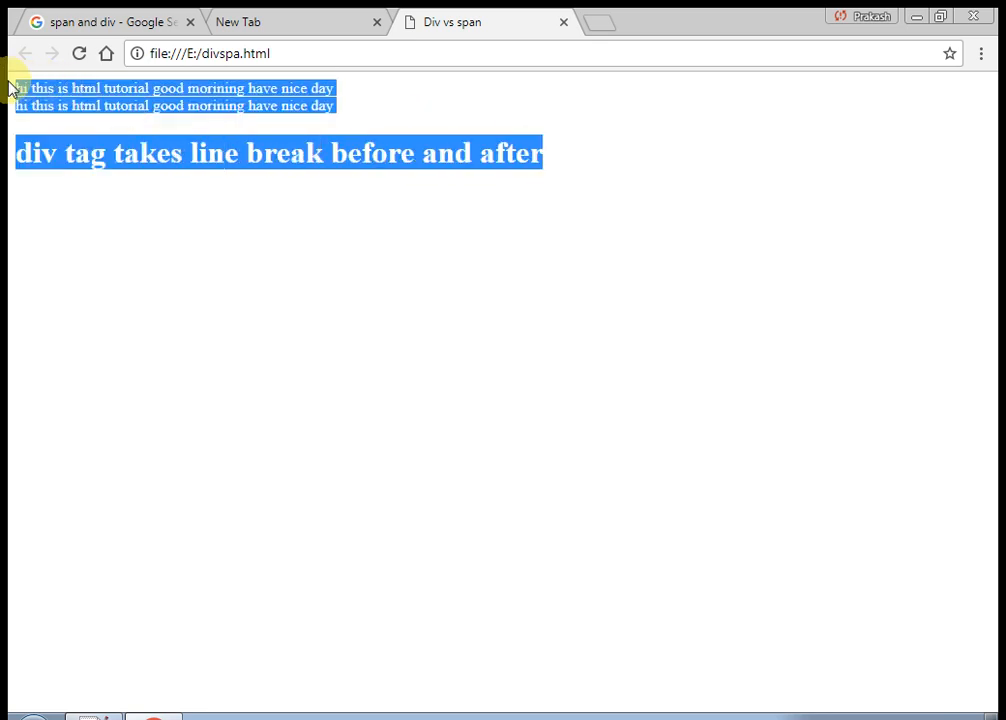
Check the rendered heading and text lines in Chrome, then return to the source
click(368, 96)
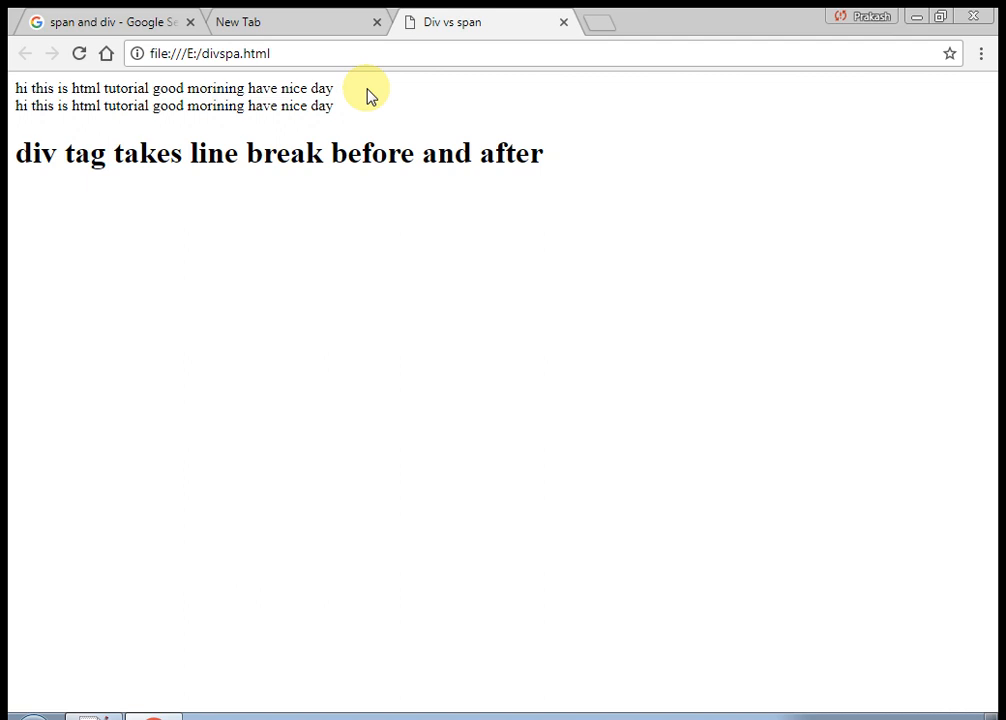
double_click(172, 88)
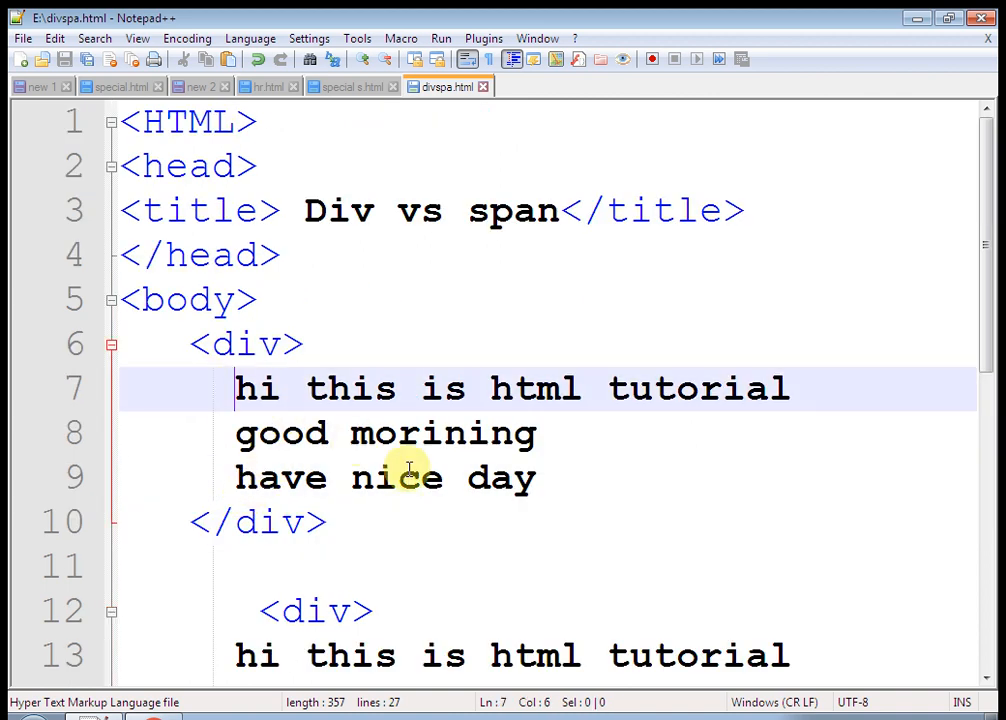
Wrap the word 'hi' on line 7 in <span></span> and check it in Chrome
text(span>)
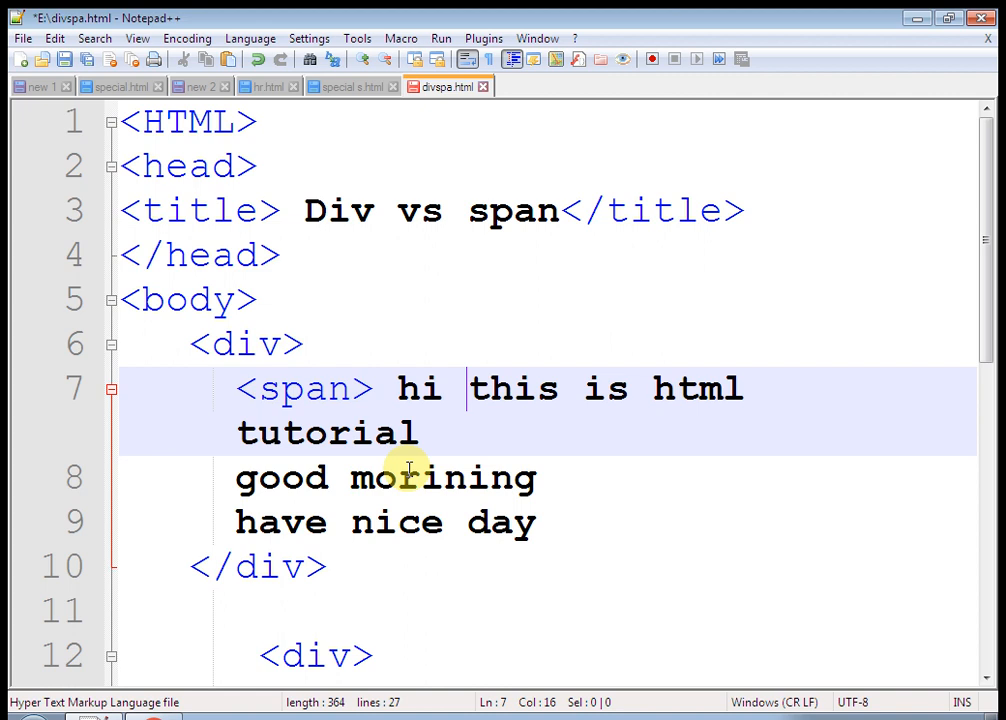
text(<)
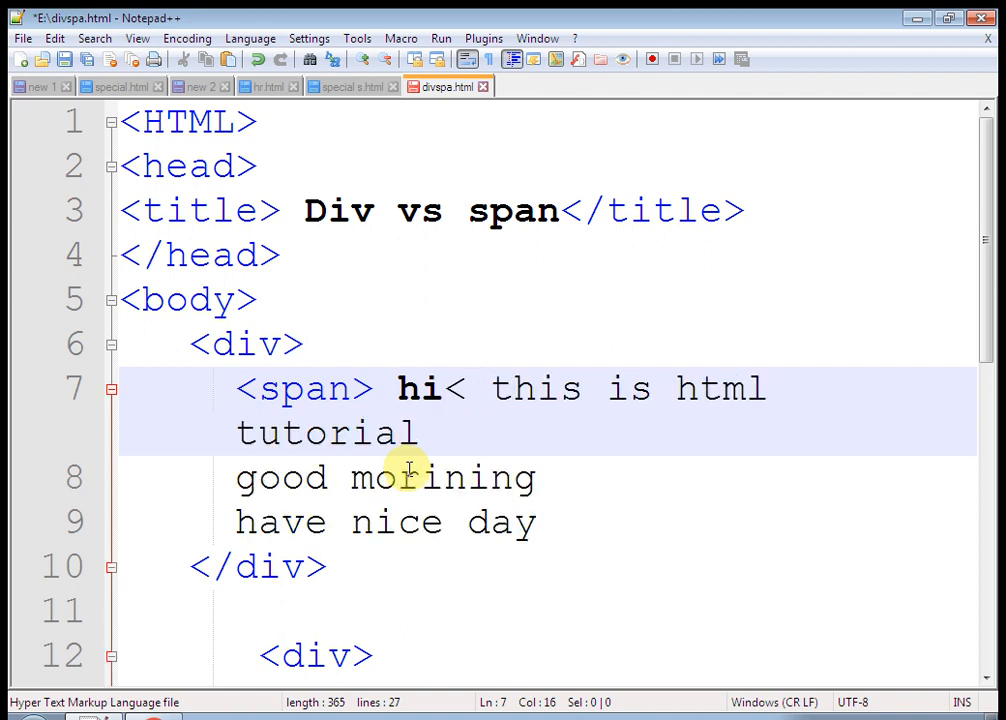
text(/sp)
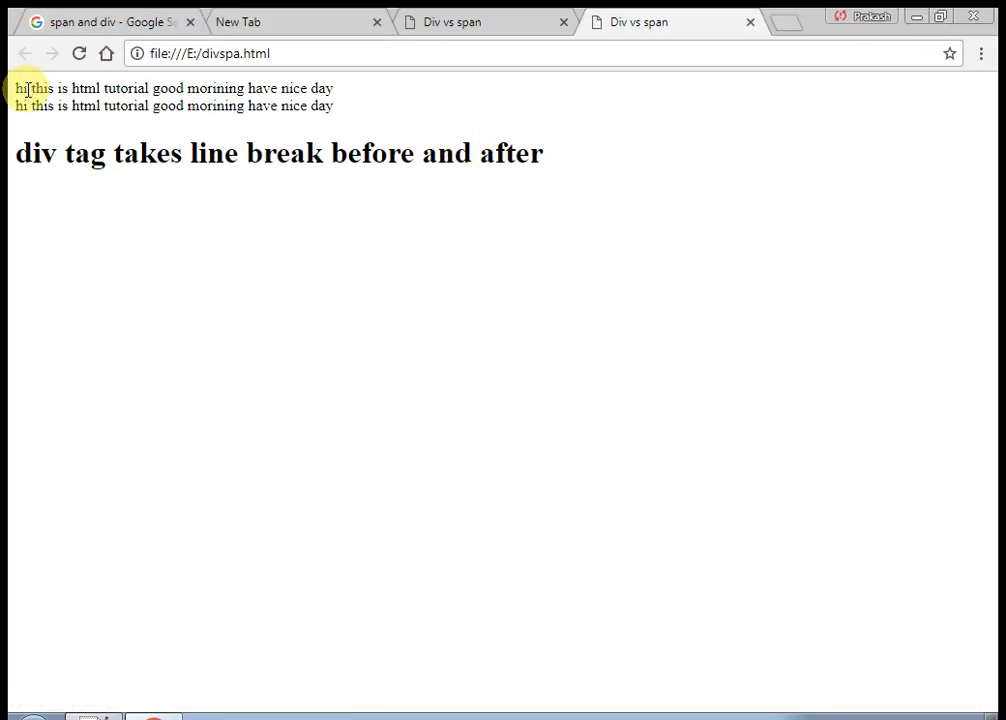
double_click(24, 88)
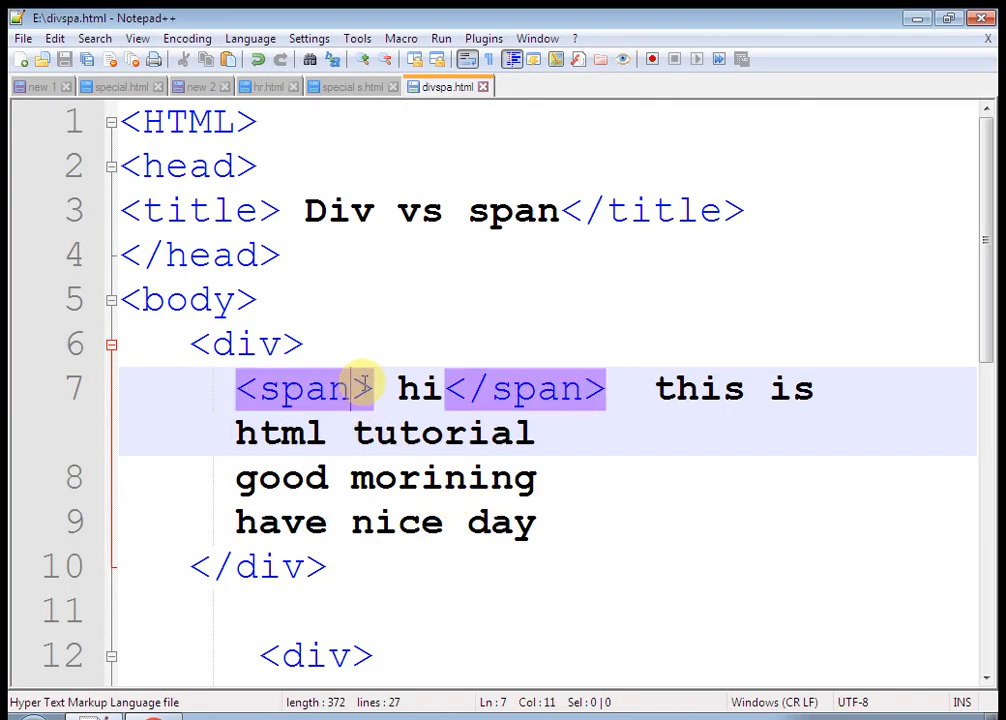
Give the span the attribute styele="color:red; font size:40px;"
text(stye)
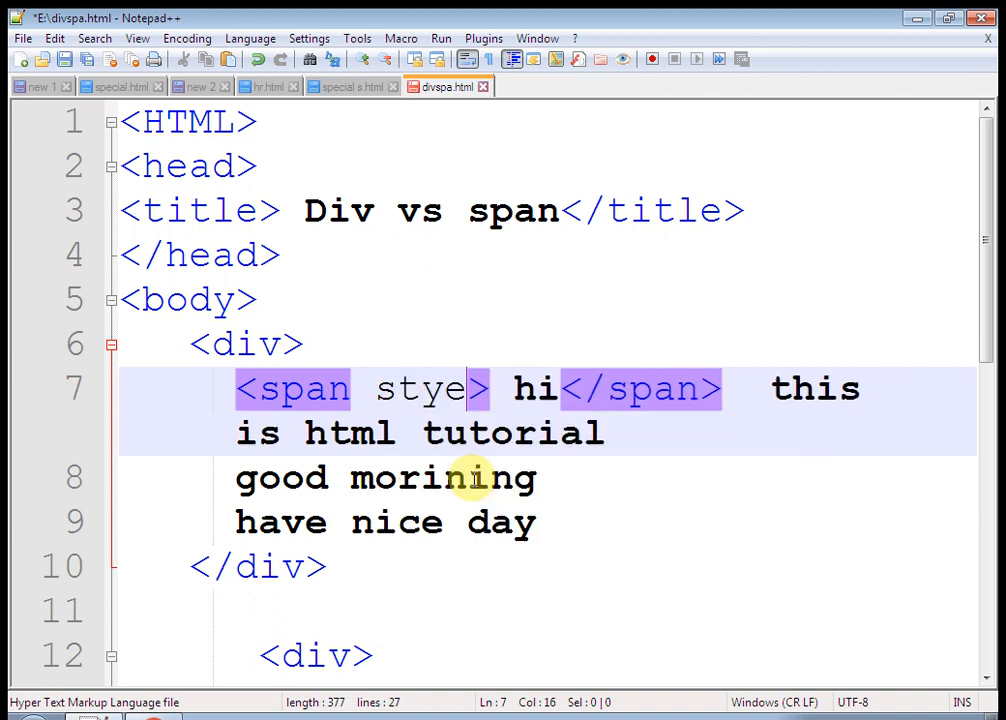
text(le=""{)
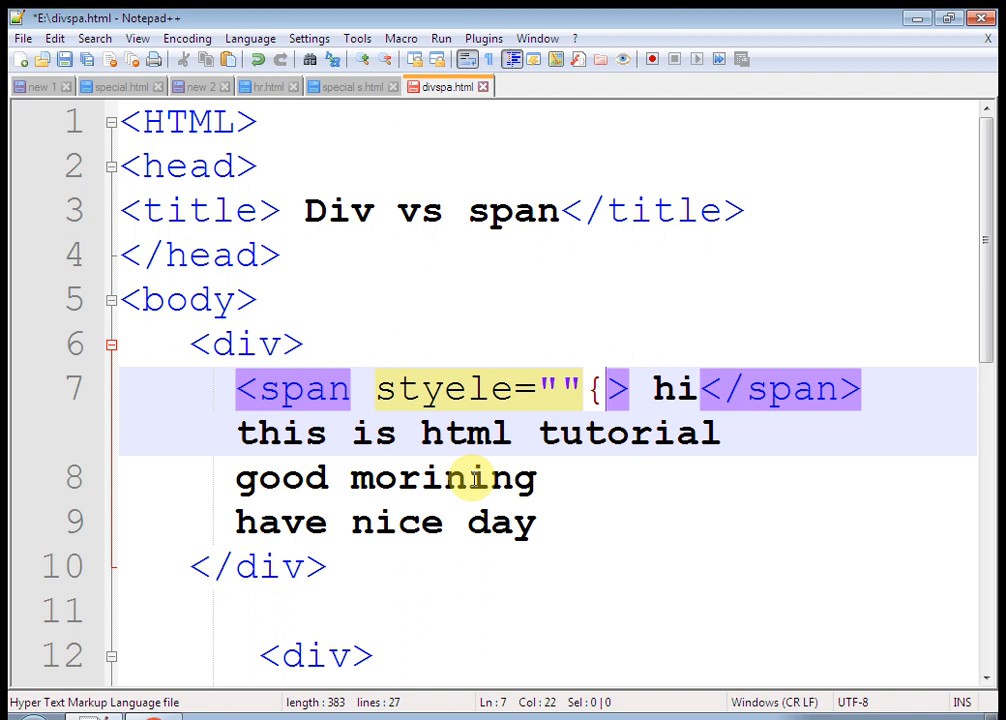
key(Backspace)
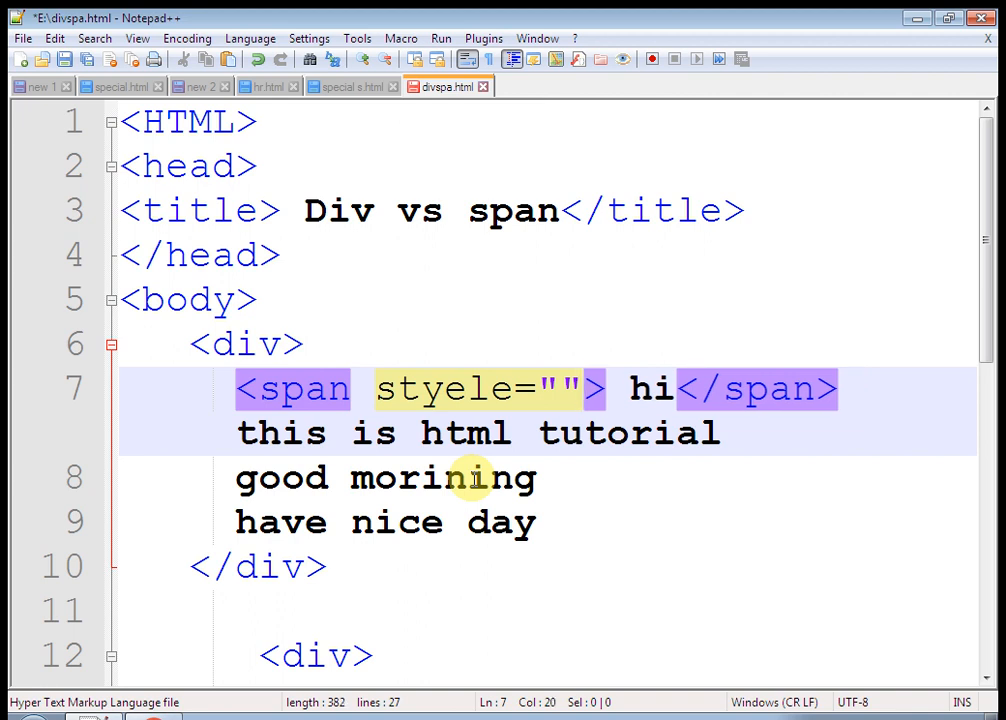
text(color)
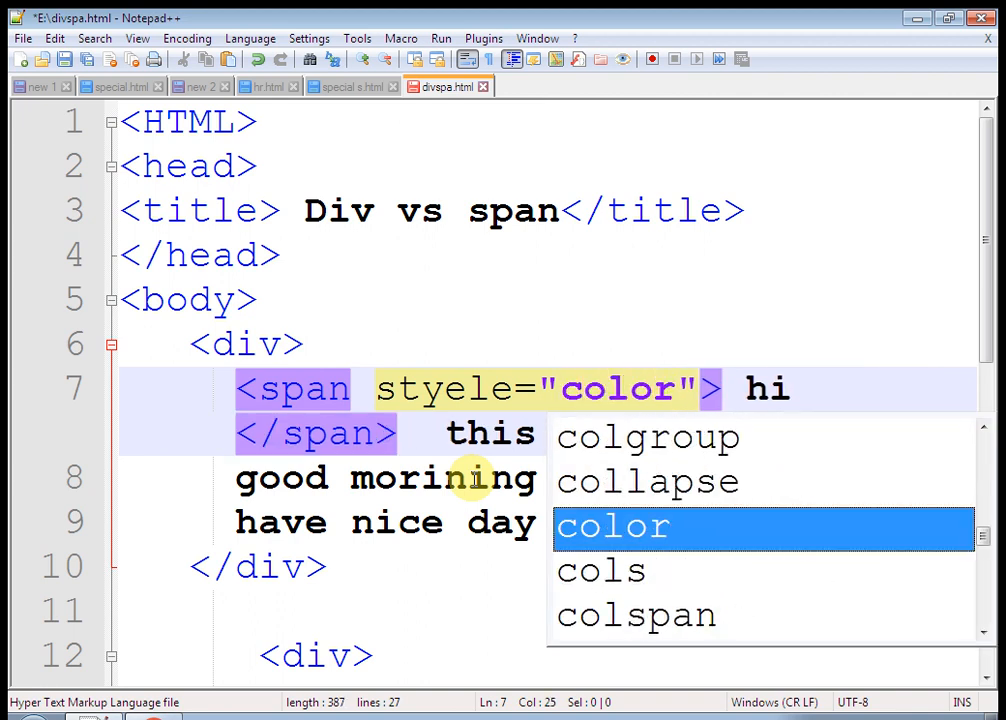
text(:red)
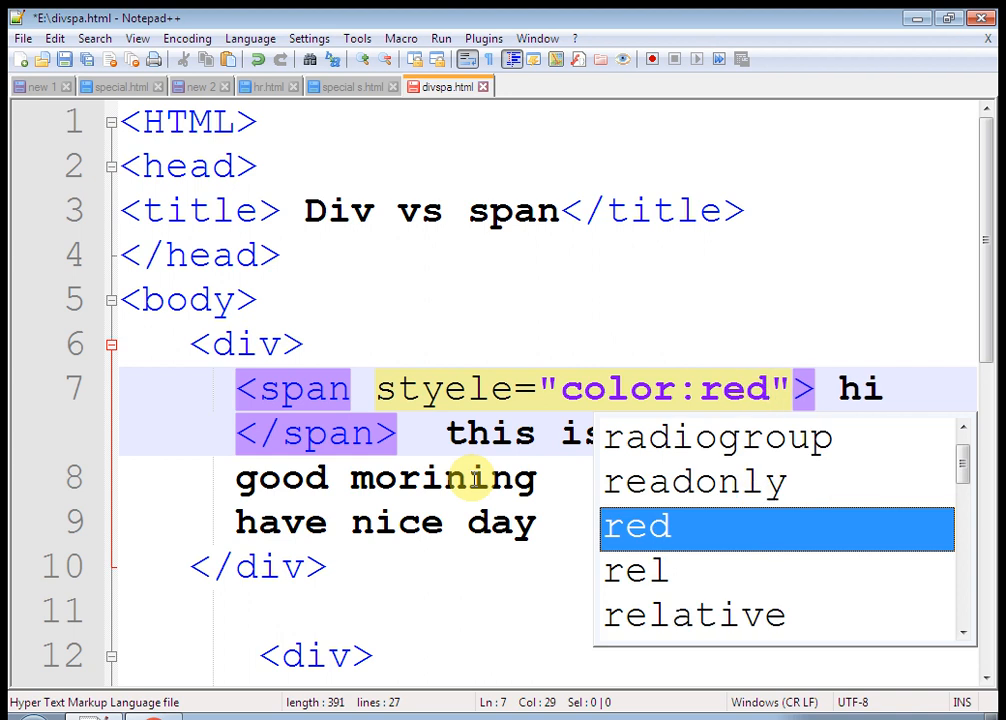
text(; font size:)
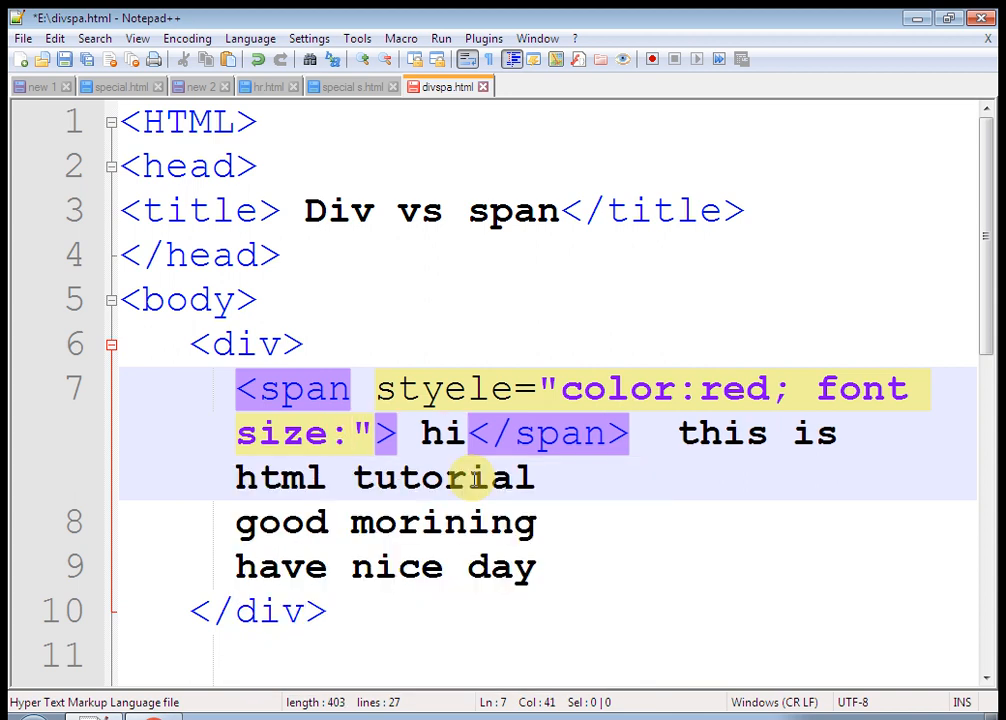
text(40p)
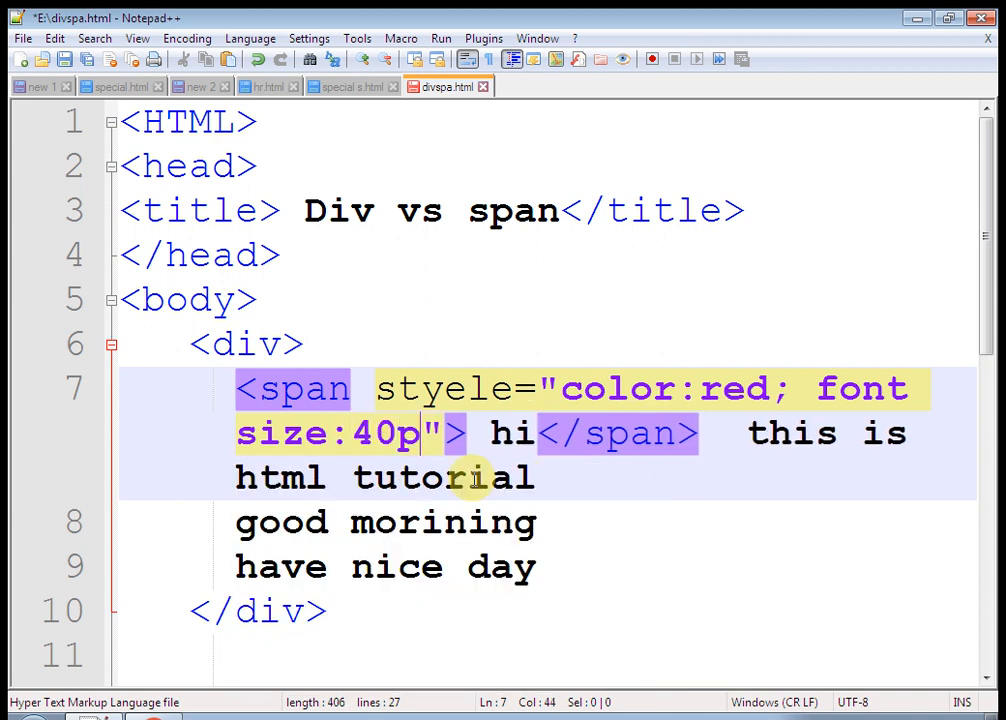
text(x;)
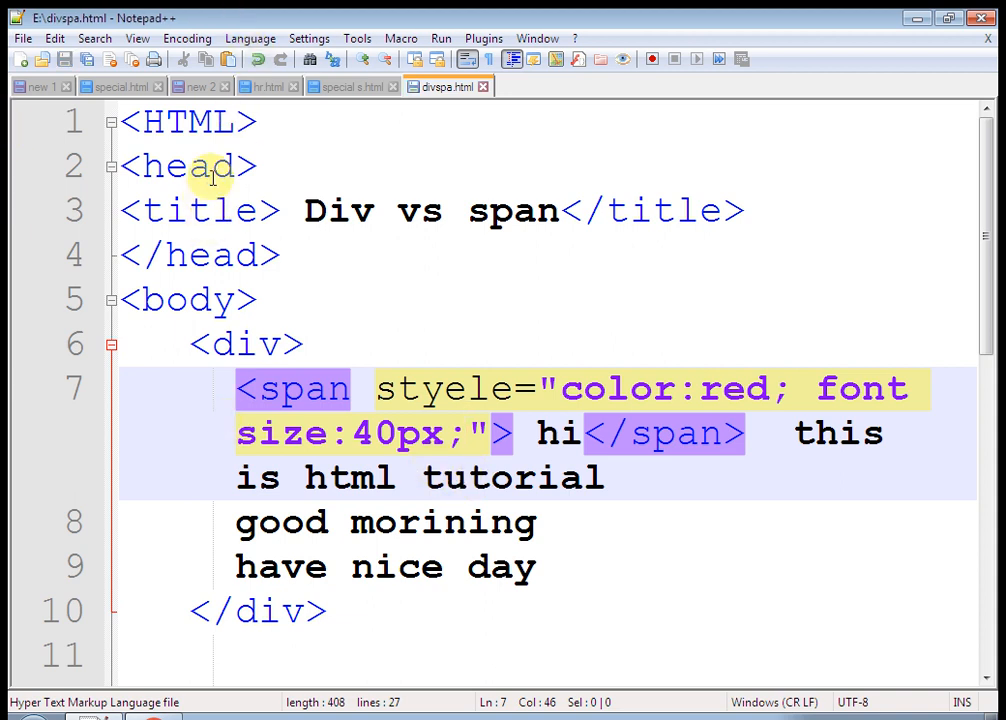
Launch the updated divspa.html in Google Chrome
click(440, 38)
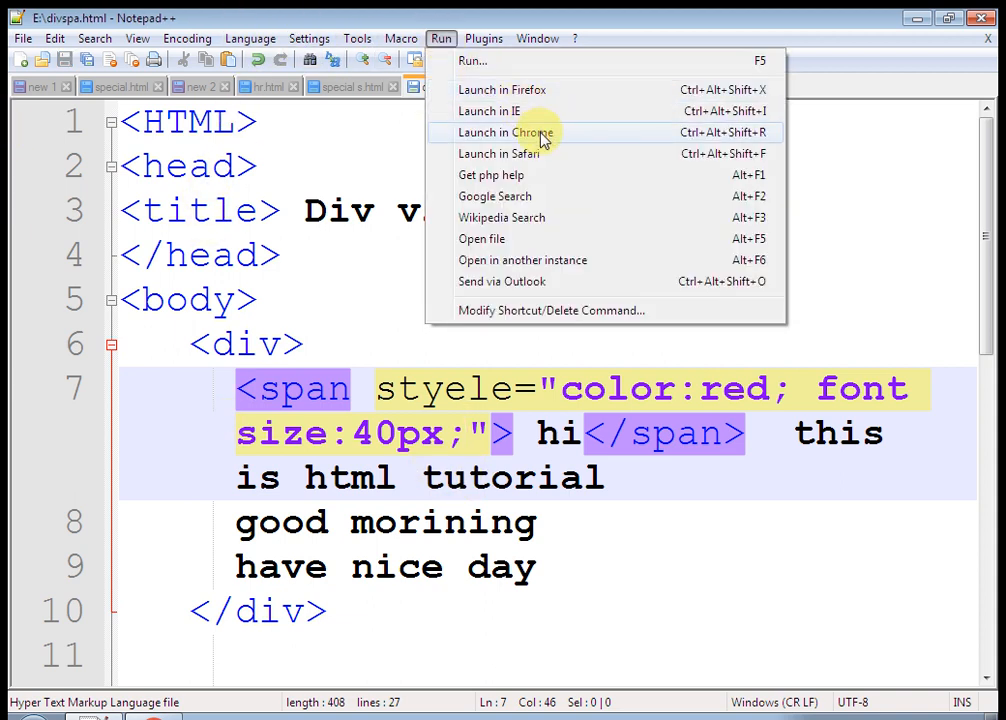
click(502, 132)
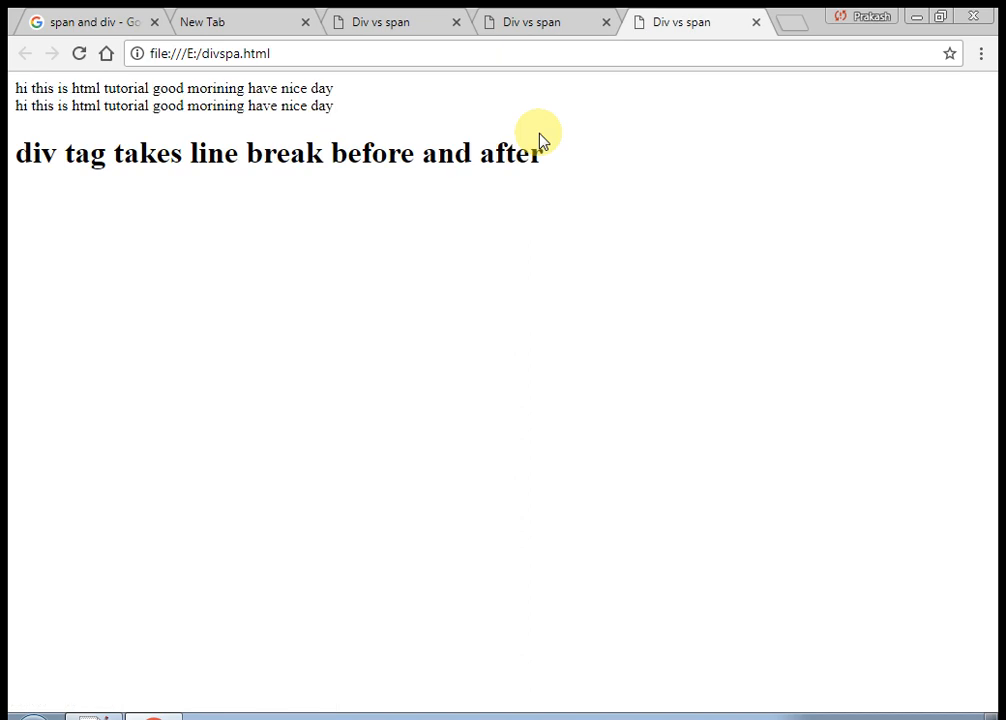